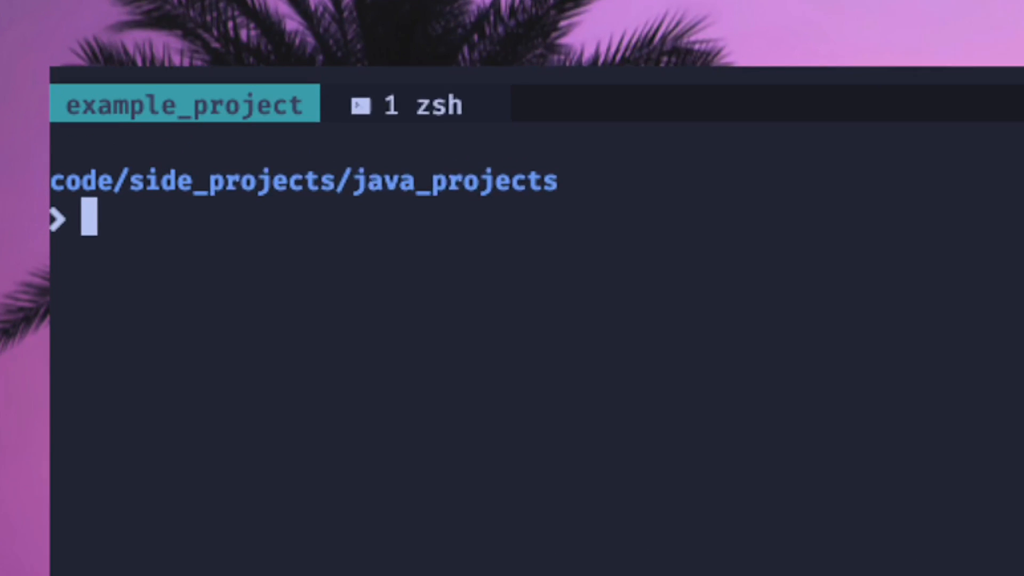
Step: Check shell aliases, discard a premature gradle init, and create the example_project folder
type("alais")
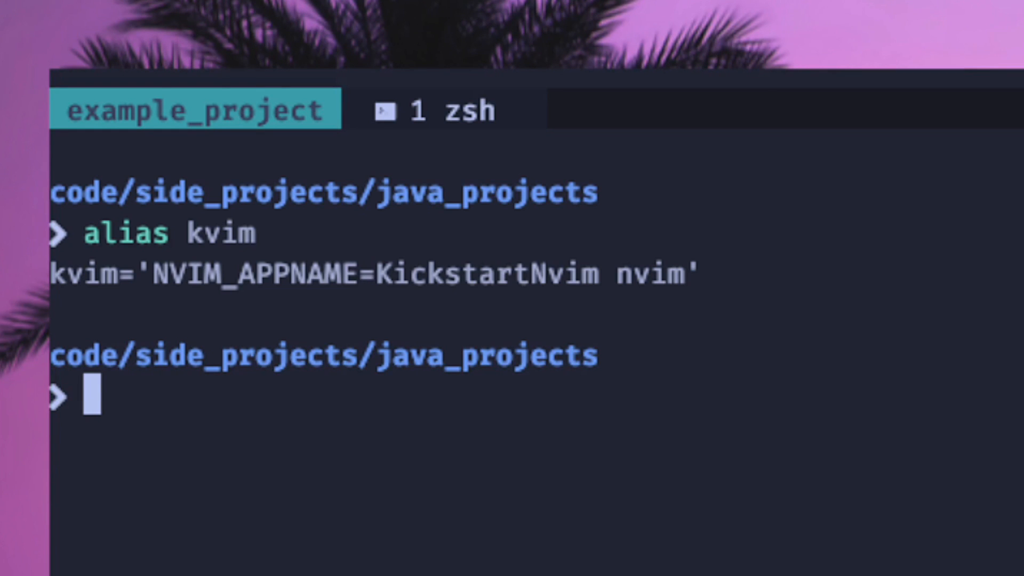
type("gradle init")
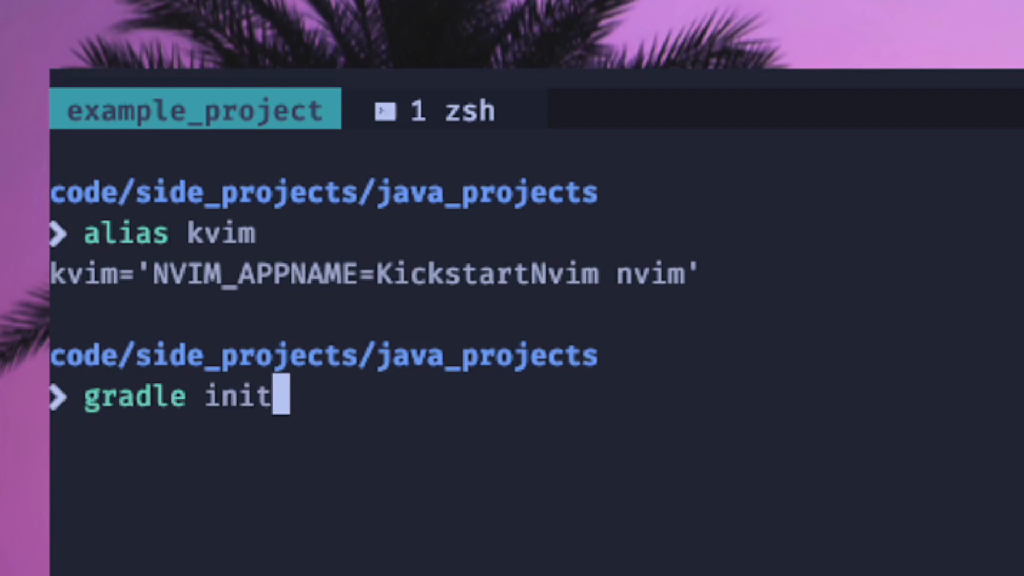
key("ctrl+w")
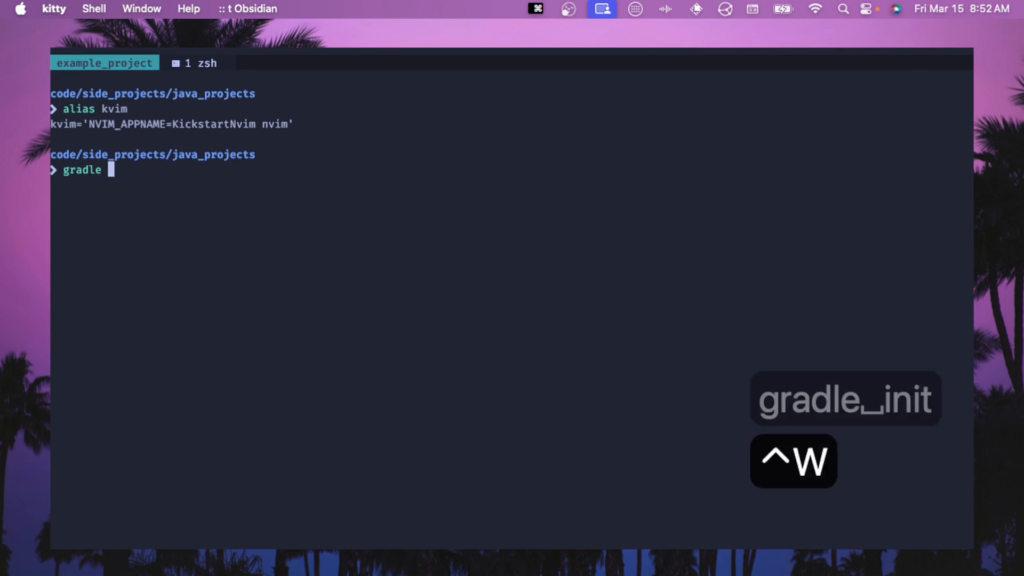
key("ctrl+w")
type("sdk")
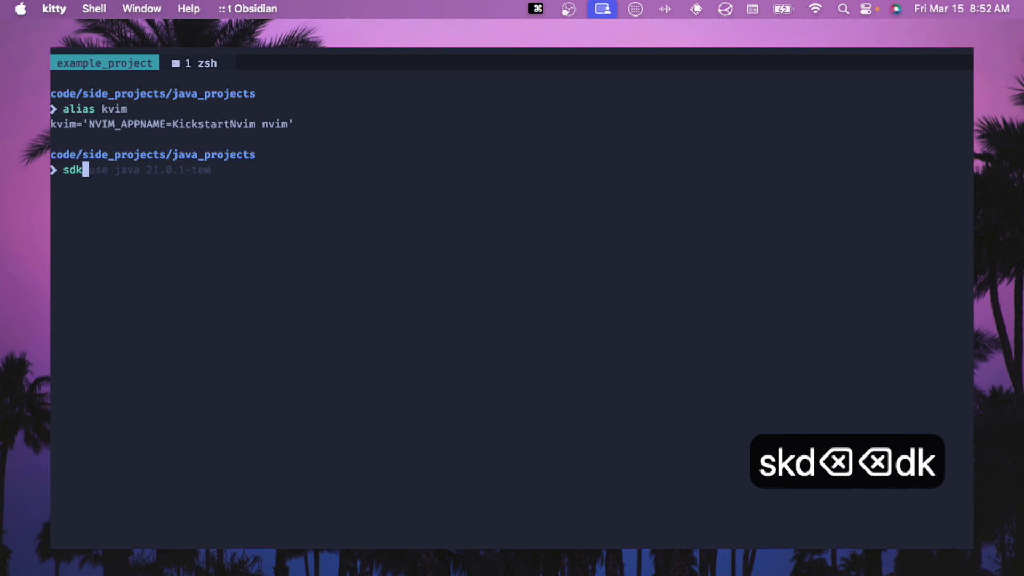
type("current")
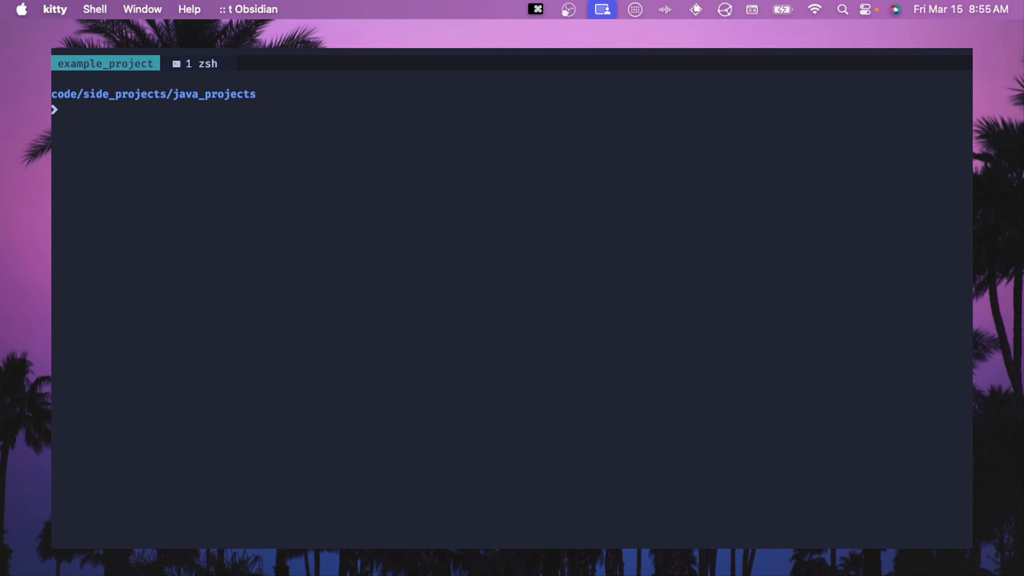
type("mkdir")
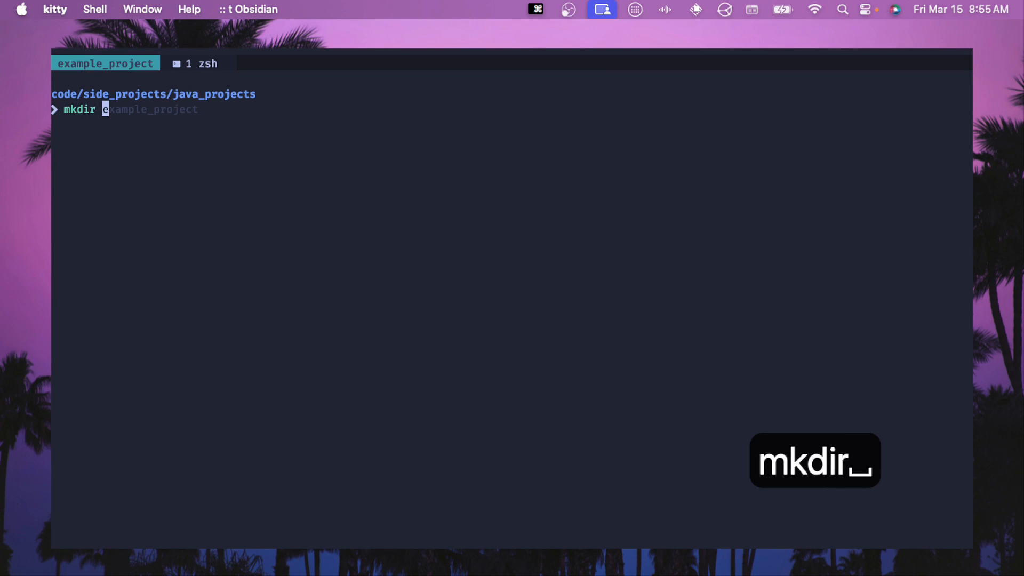
key("enter")
type("gradle init")
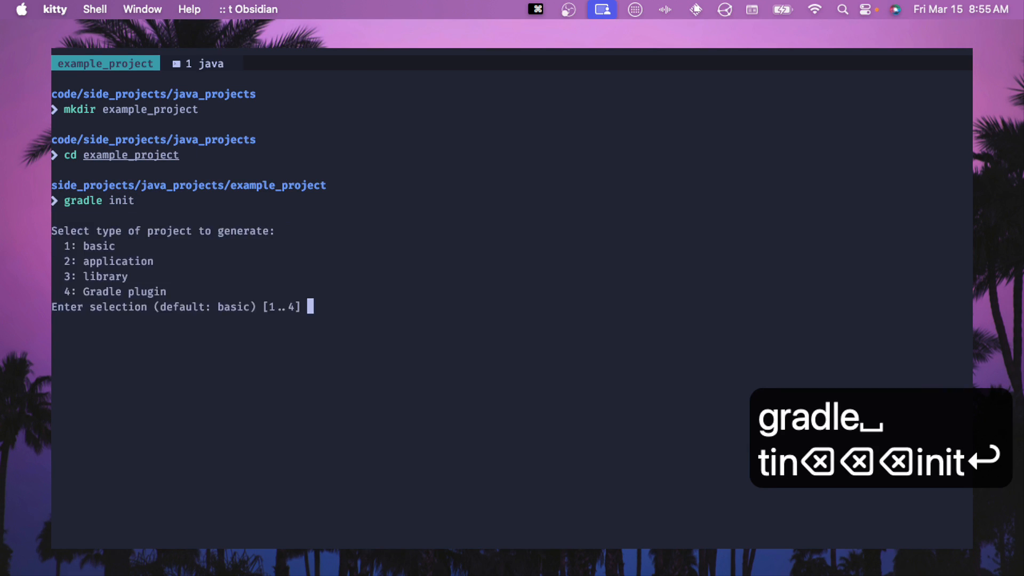
Step: Generate a Java application with Groovy DSL and JUnit Jupiter, accepting default name and version
type("2")
type("3")
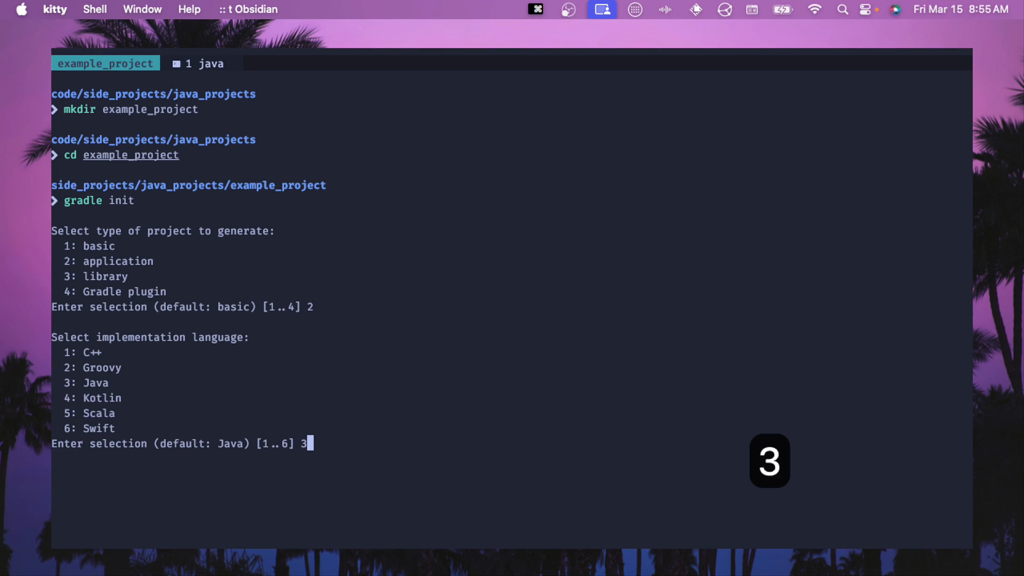
key("enter")
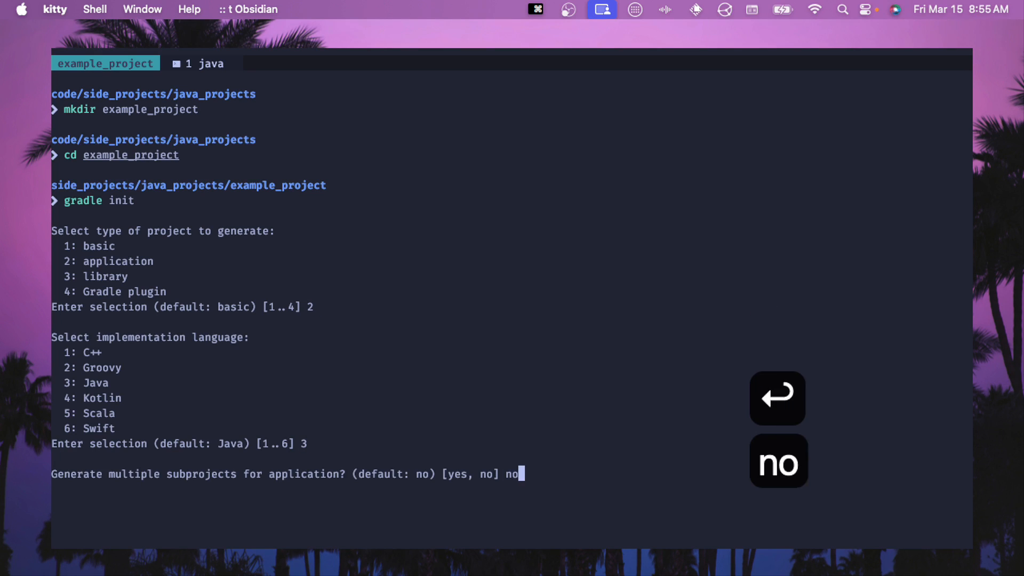
type("2] 2")
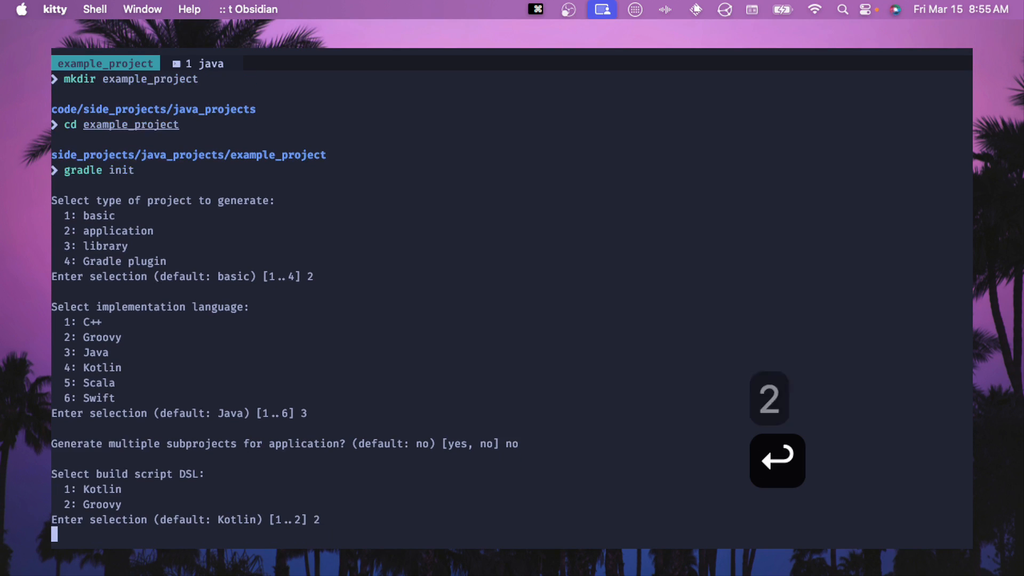
type("4] 4")
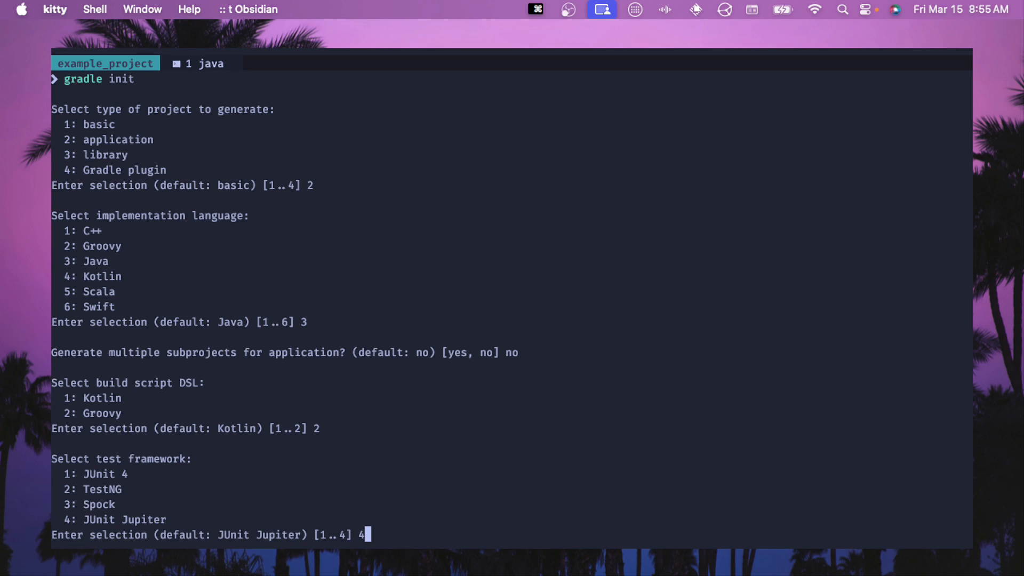
key("enter")
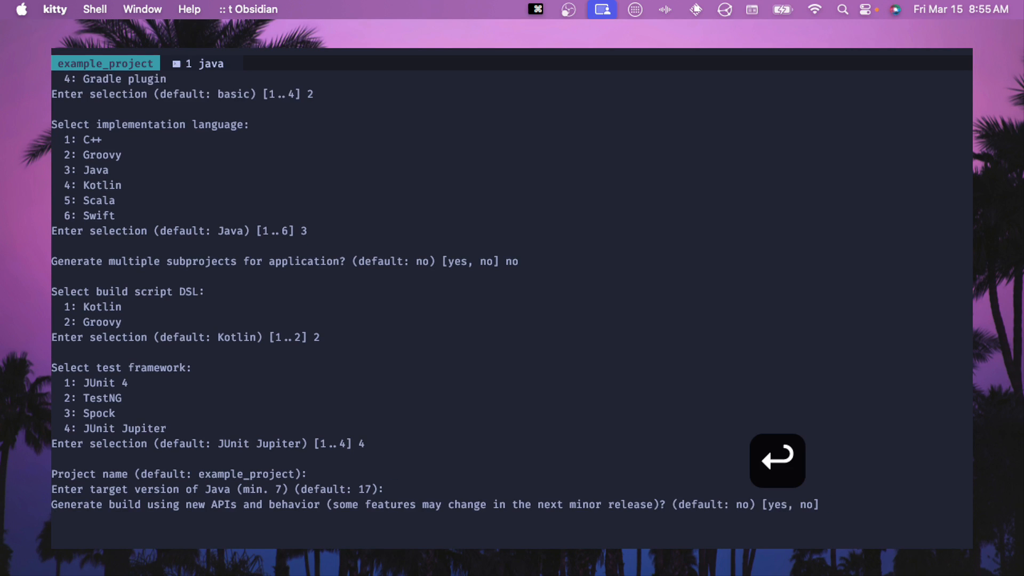
key("Return")
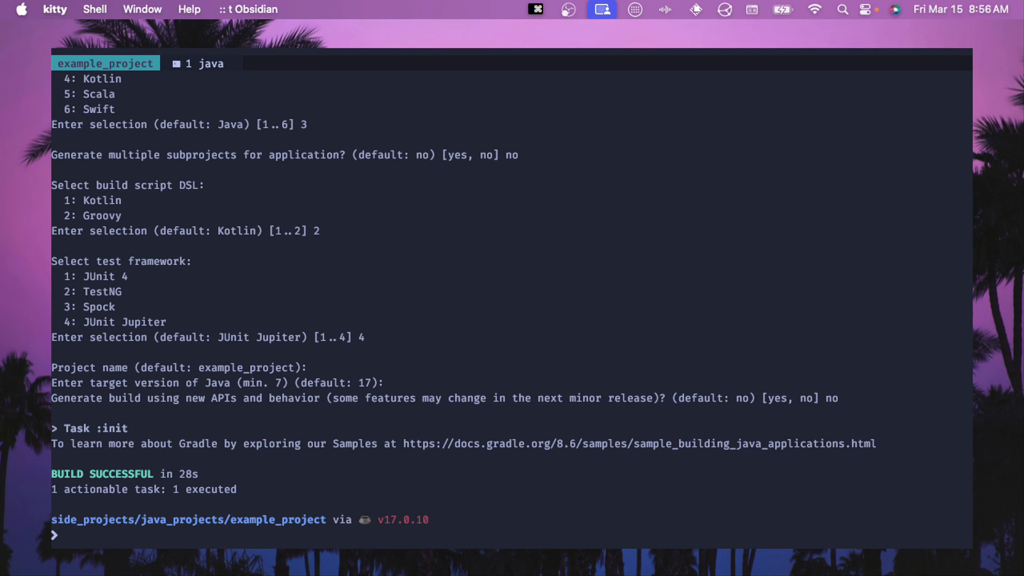
Step: Launch kvim, select getGreeting in App.java, then view AppTest.java and run :LspInfo
type("ls")
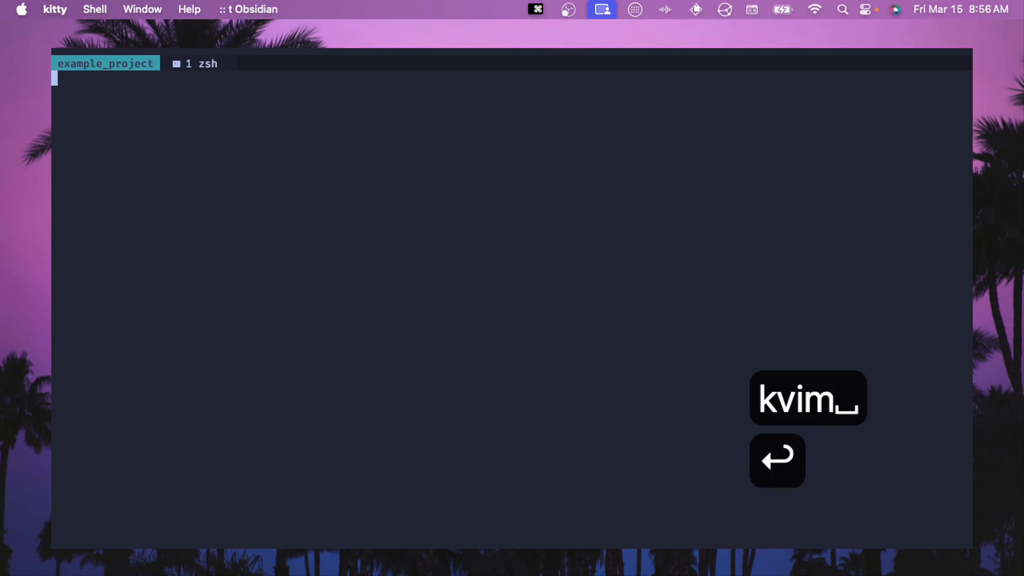
key("enter")
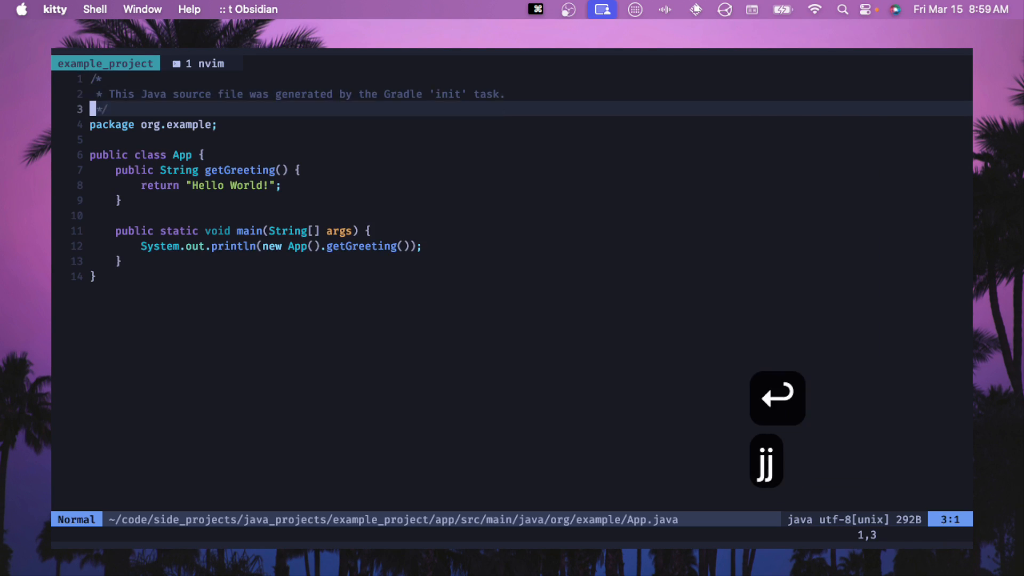
key("j")
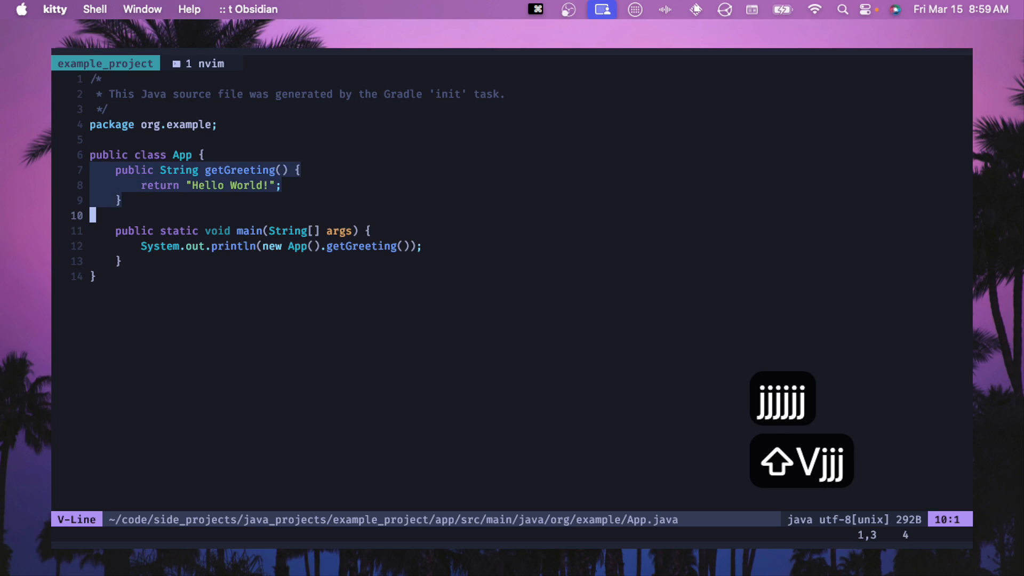
key("escape")
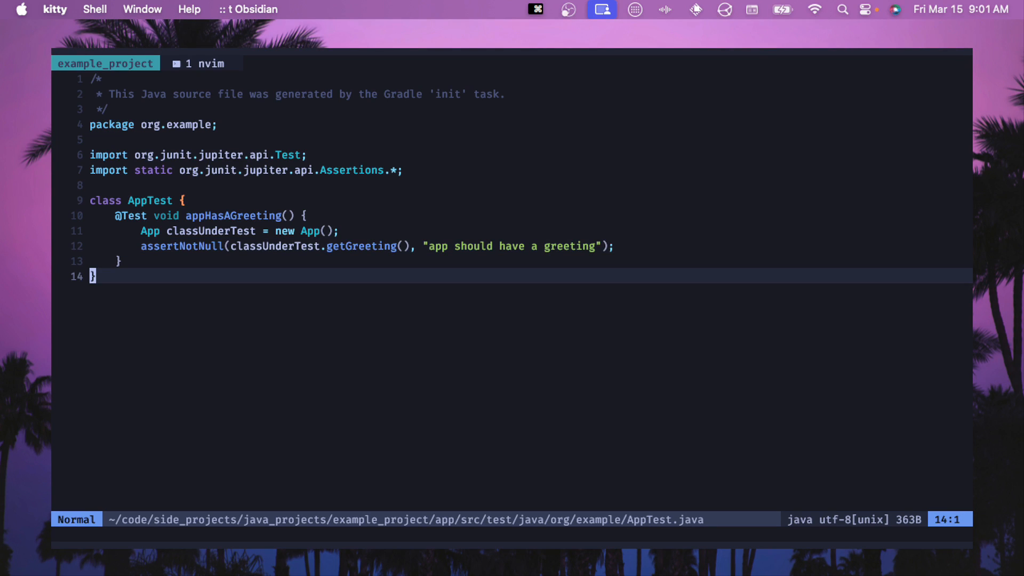
type(":LspInfo")
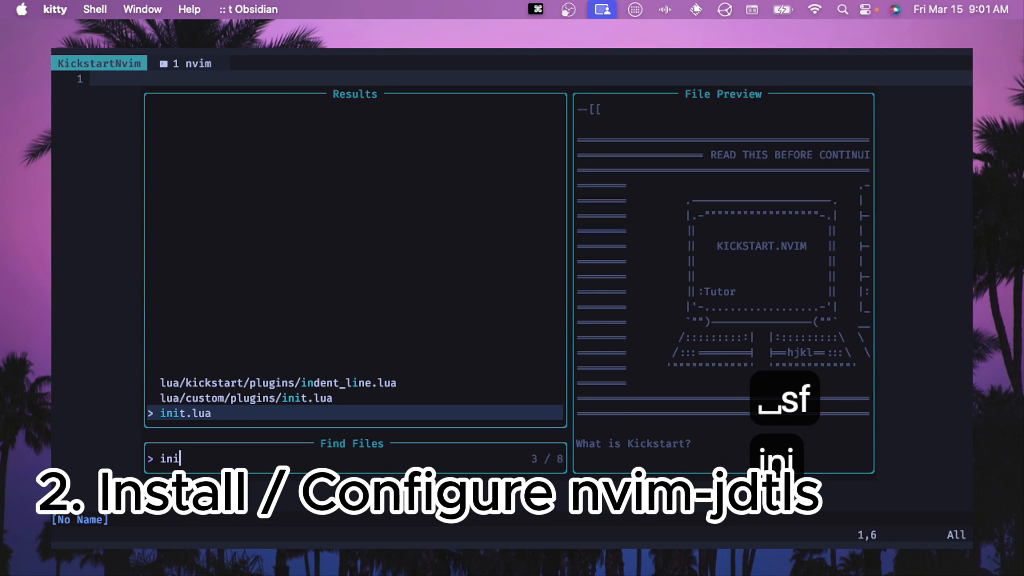
Step: Open init.lua, locate Treesitter's ensure_installed list, and append 'java' to it
key("enter")
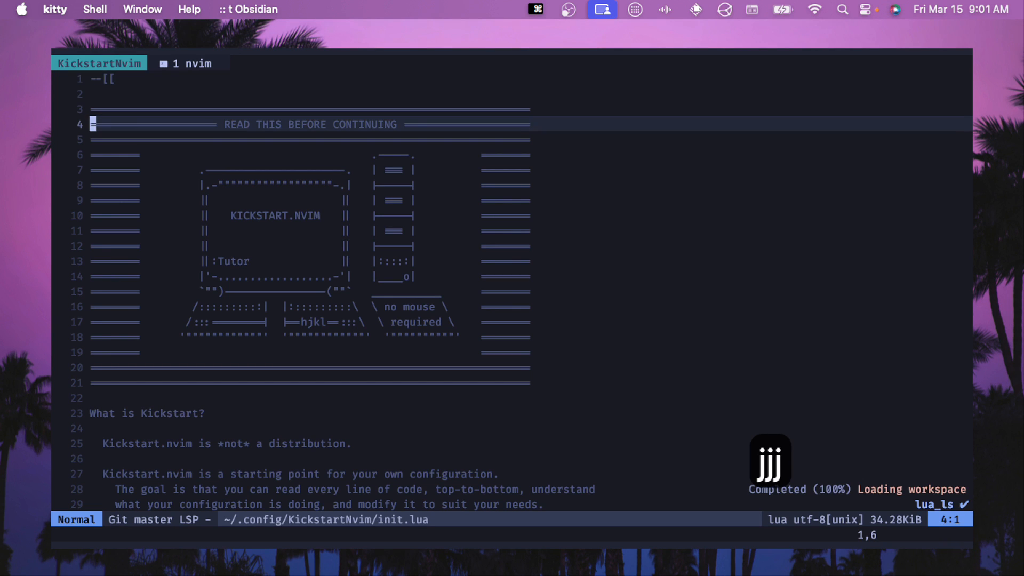
type("/tree")
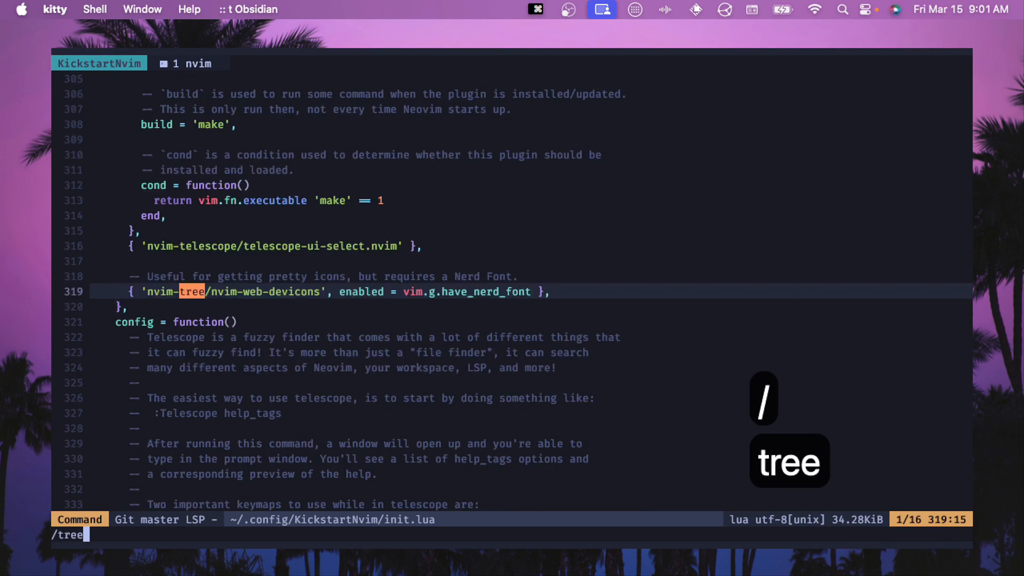
type("sitter")
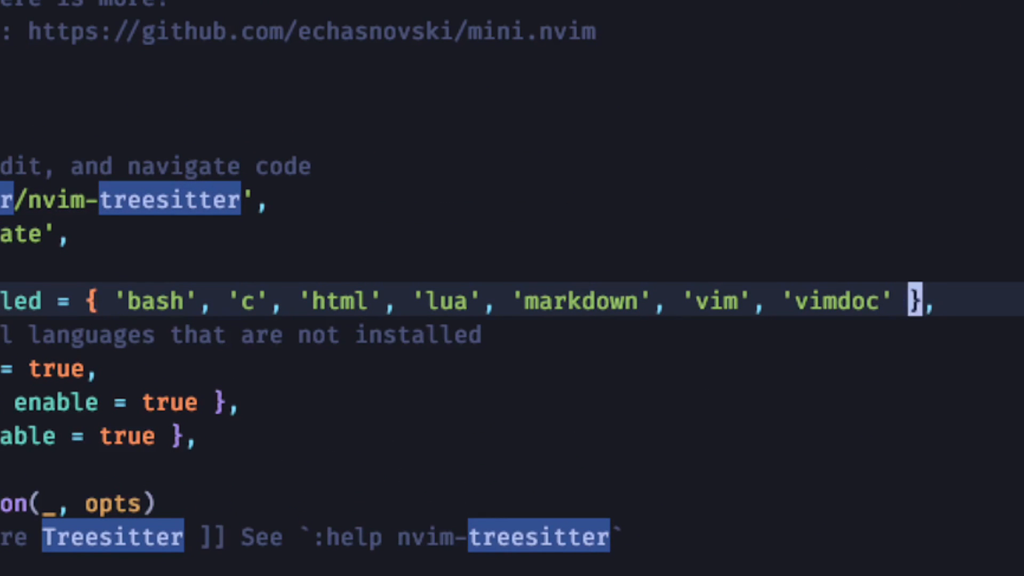
type(", ''")
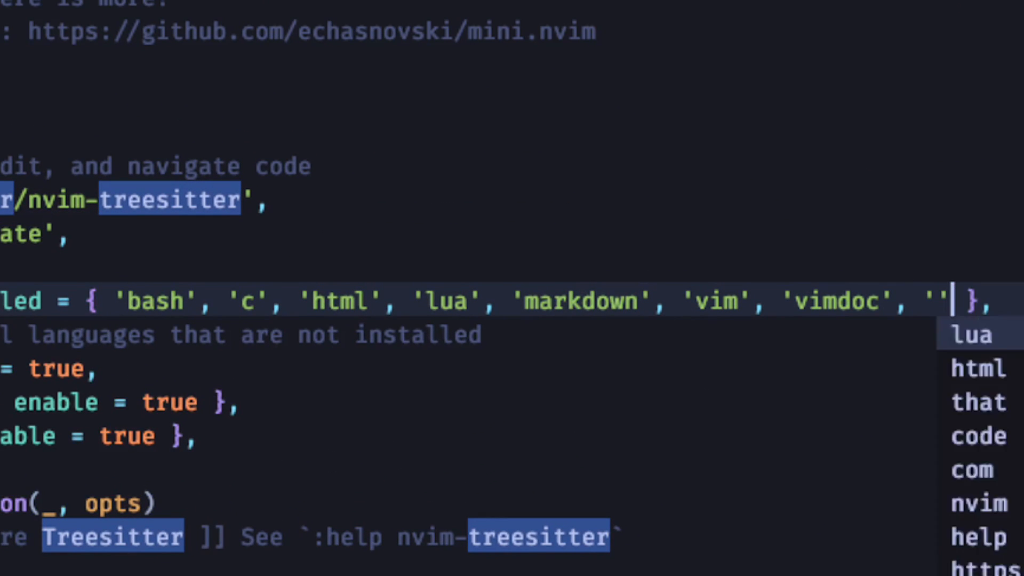
type("java")
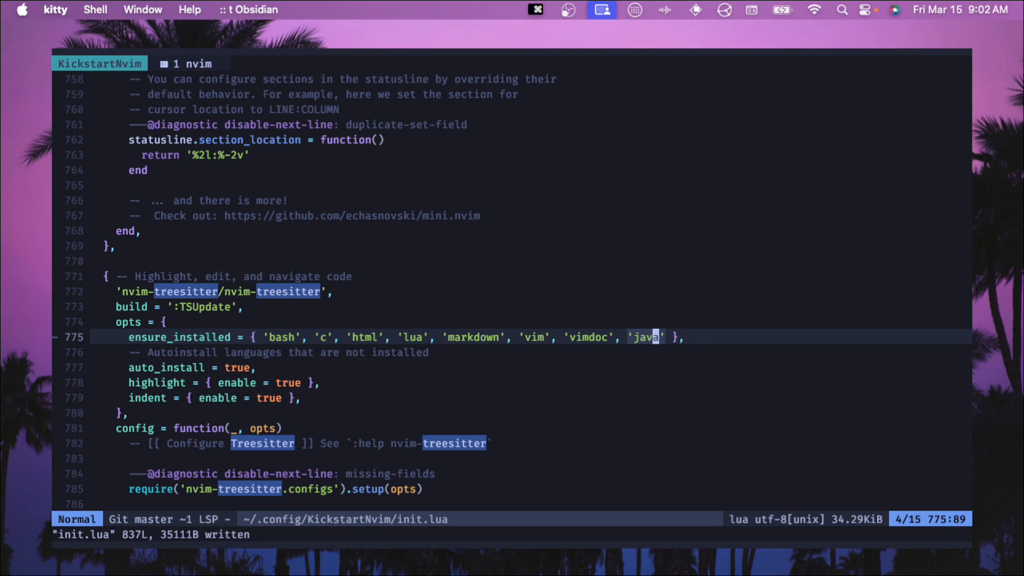
type("/servers")
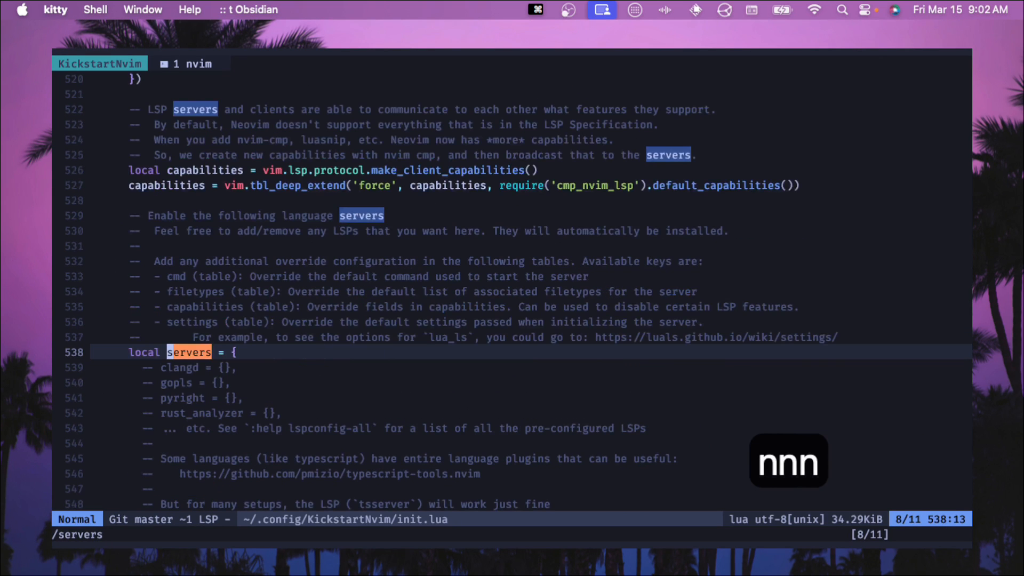
Step: Add and then delete a jdtls servers entry, and search :Mason for jdtls
key("o")
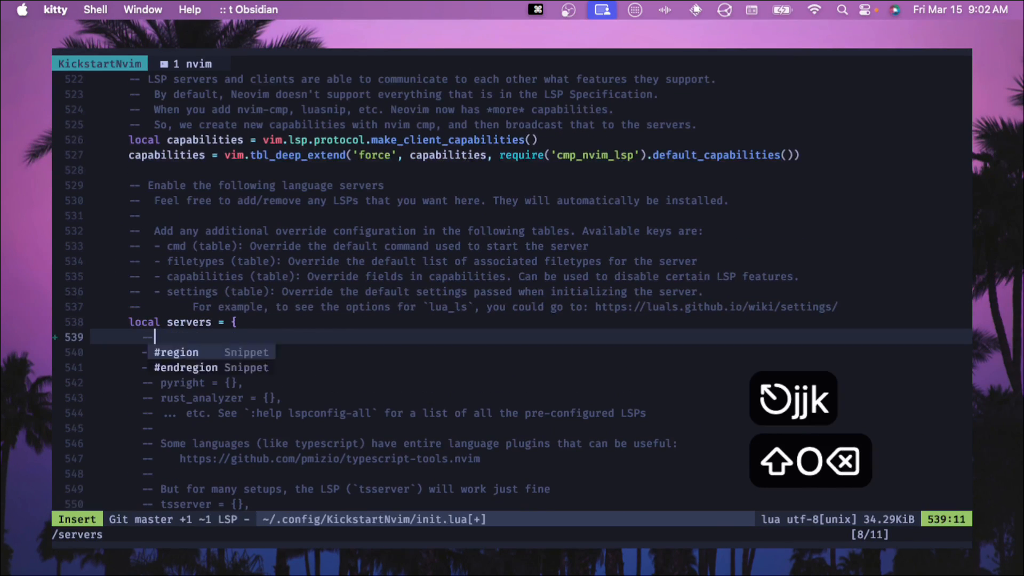
type("jdtls")
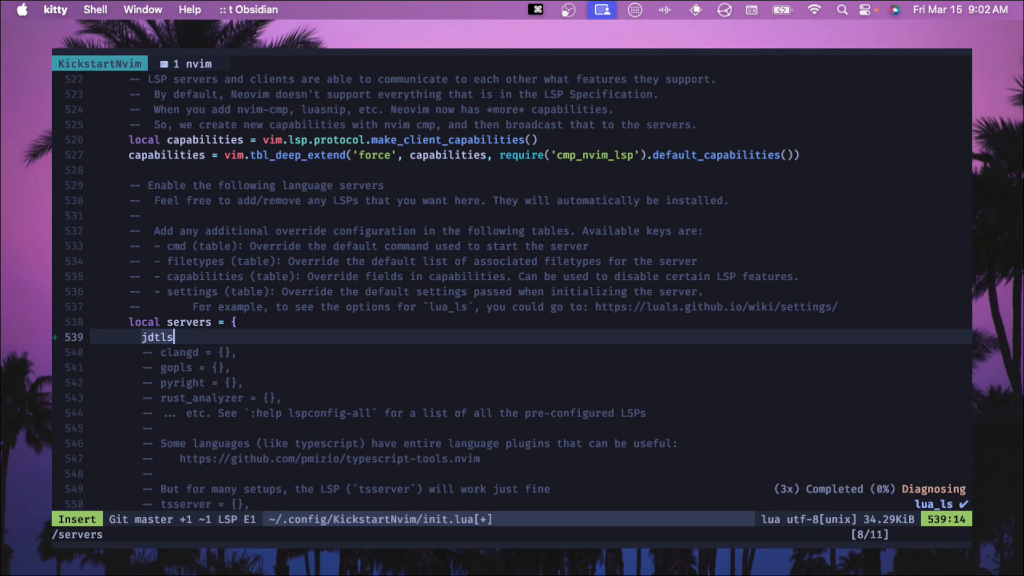
key("Escape")
type(":")
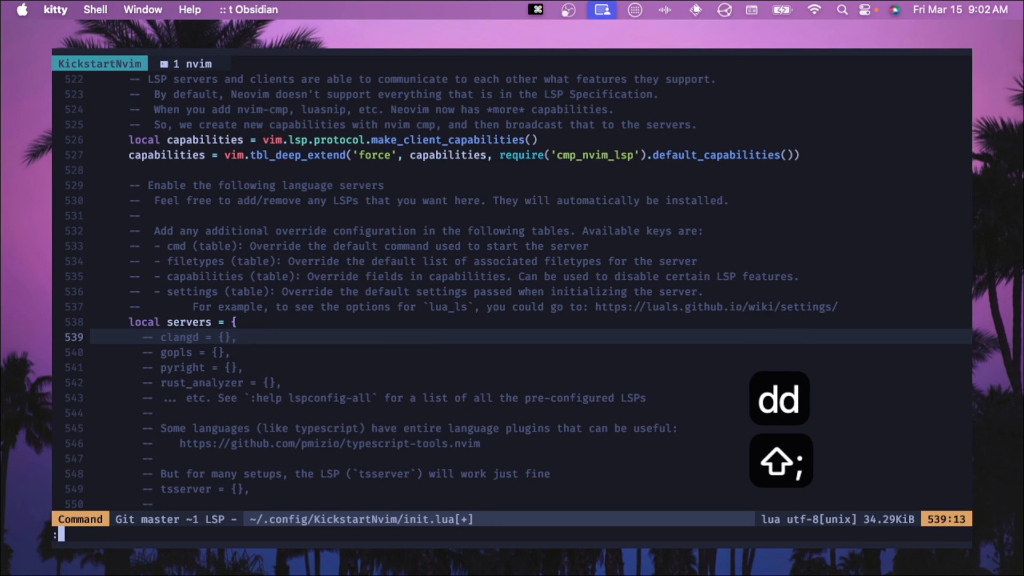
type("Mason")
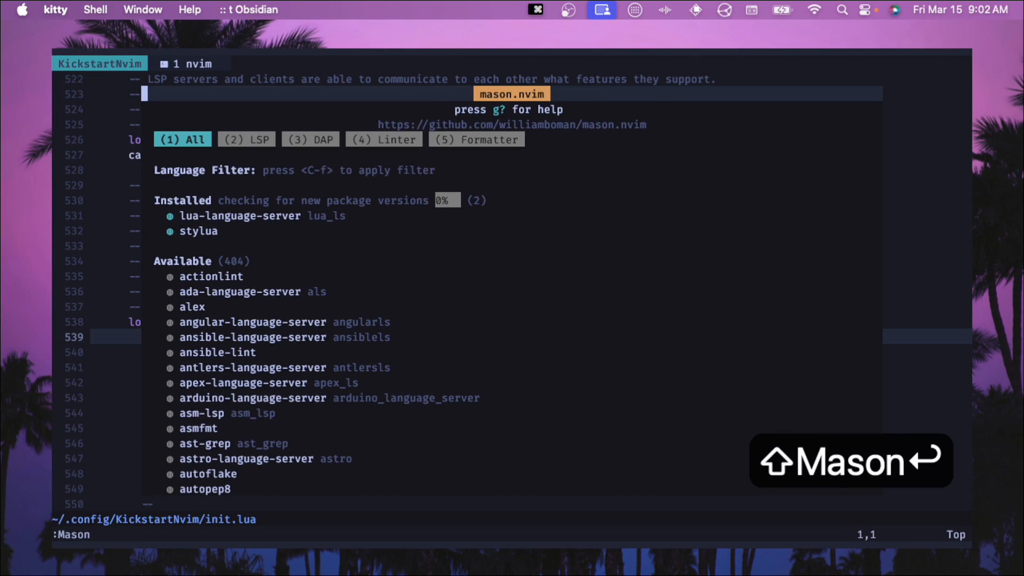
type("/j")
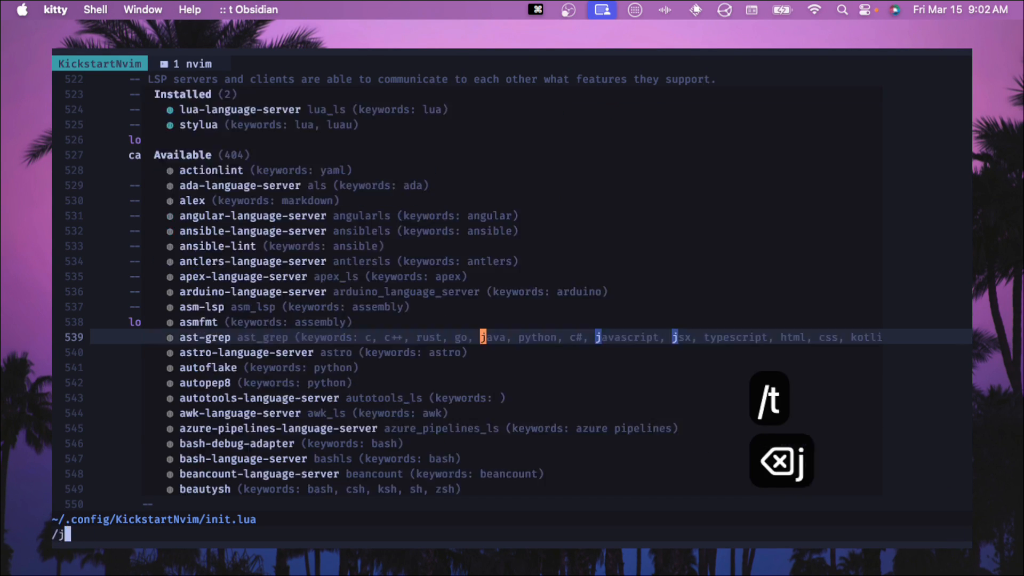
type("dtls")
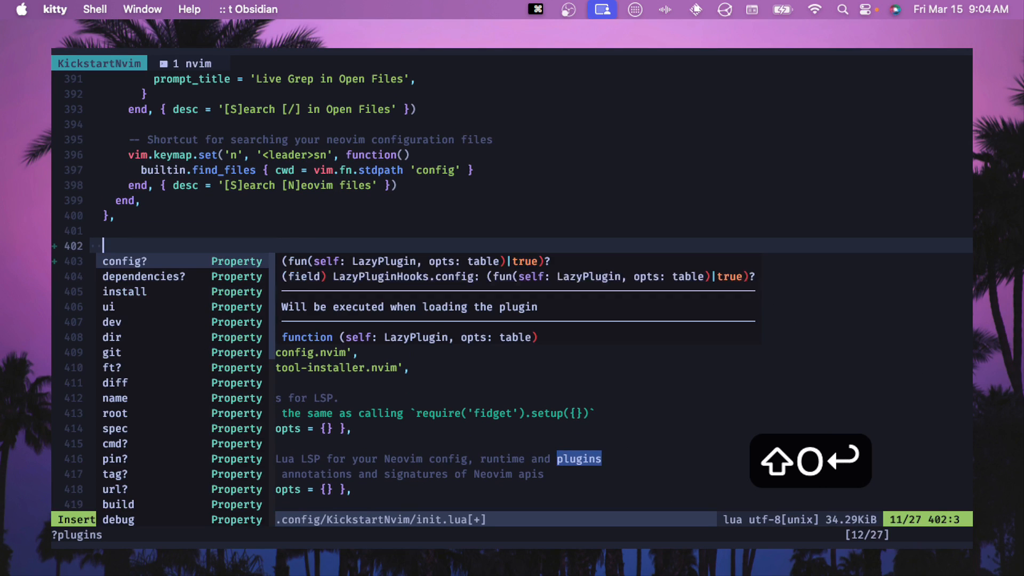
Step: Paste the {'mfussenegger/nvim-jdtls'} plugin spec into init.lua's plugin list
type("{},j")
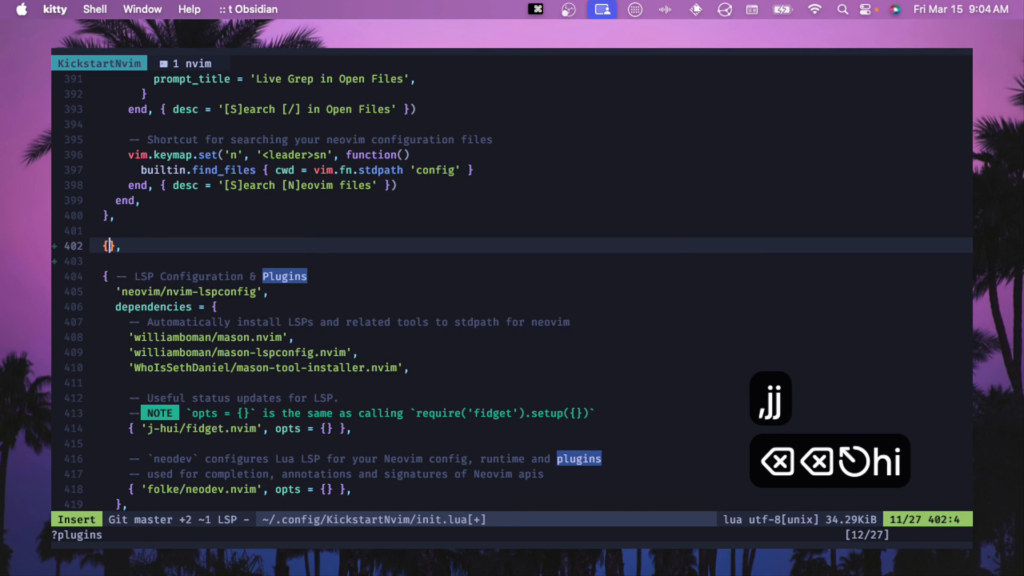
key("cmd+v")
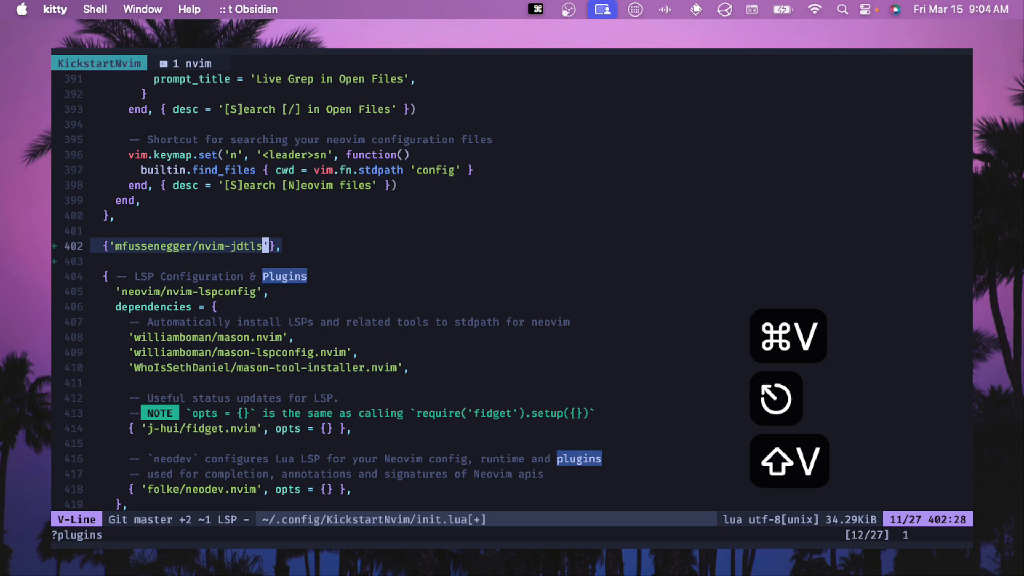
key("escape")
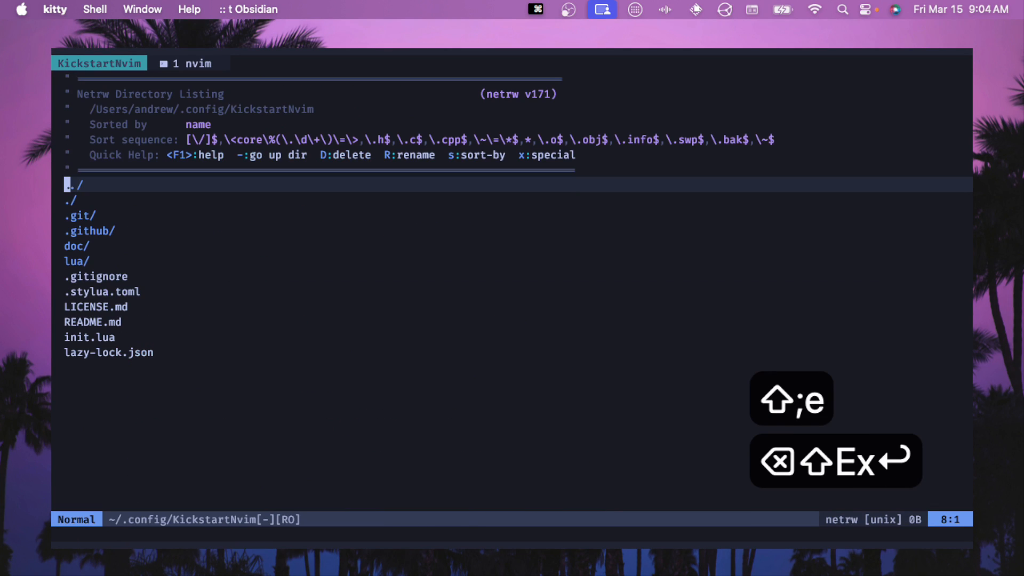
Step: In netrw, make an ftplugin directory and create java.lua inside it
key("j")
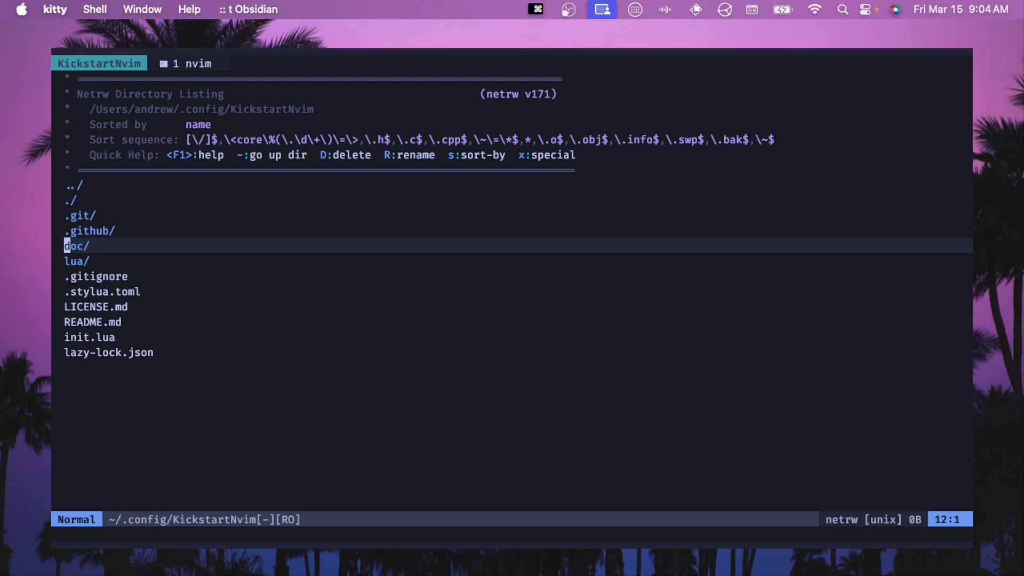
type("ftplug")
type("java.lua")
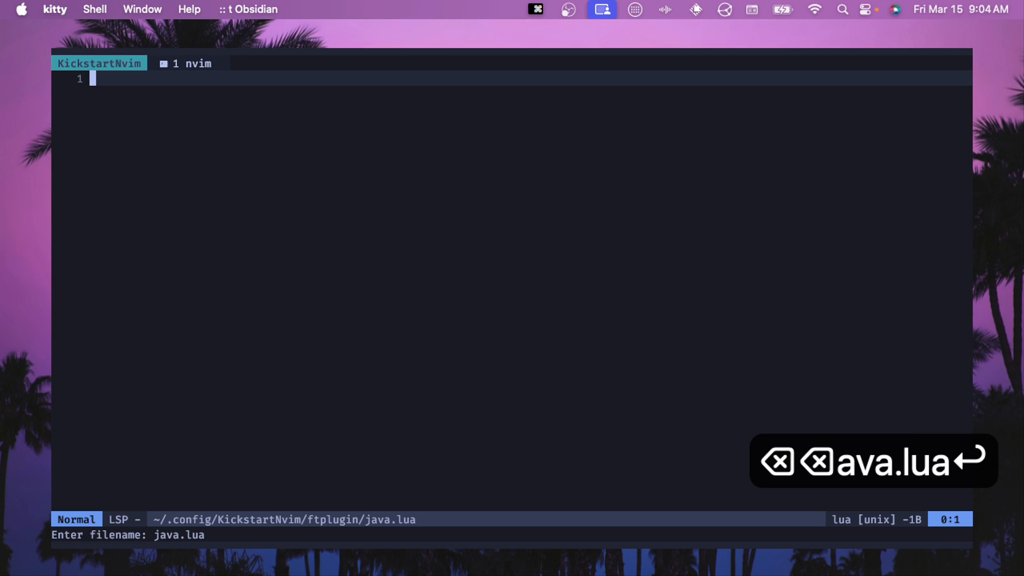
Step: Write a jdtls start_or_attach config with cmd expanding '~/.local/share/Kick…/mason/bin/jdtls'
key("i")
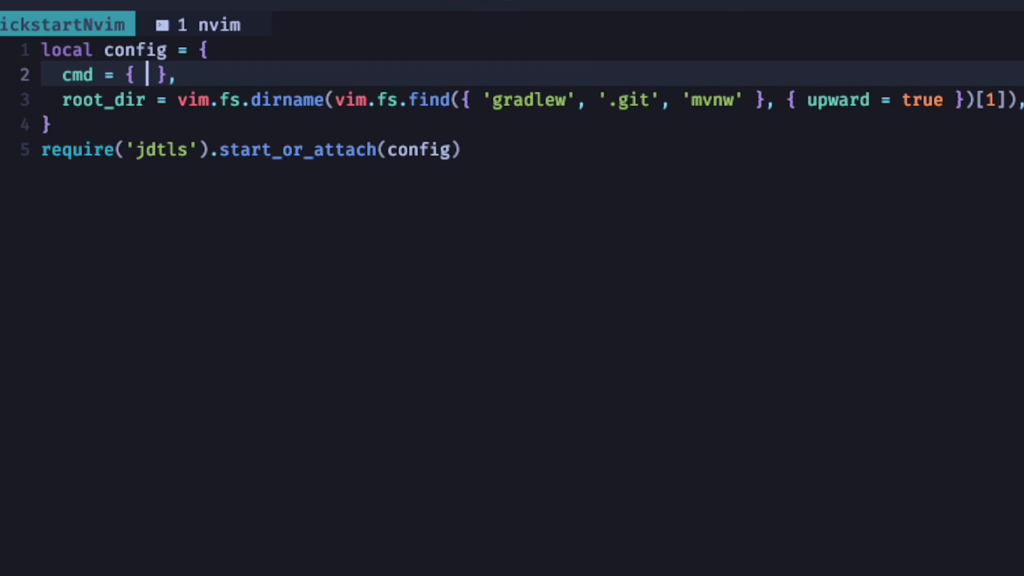
type("vim.fn.expand(")
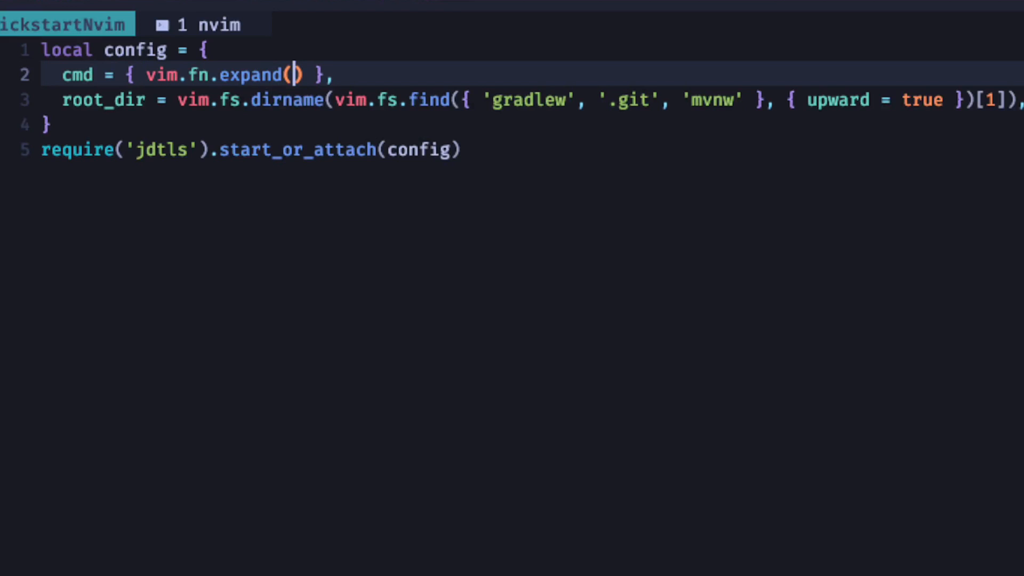
type("'~'")
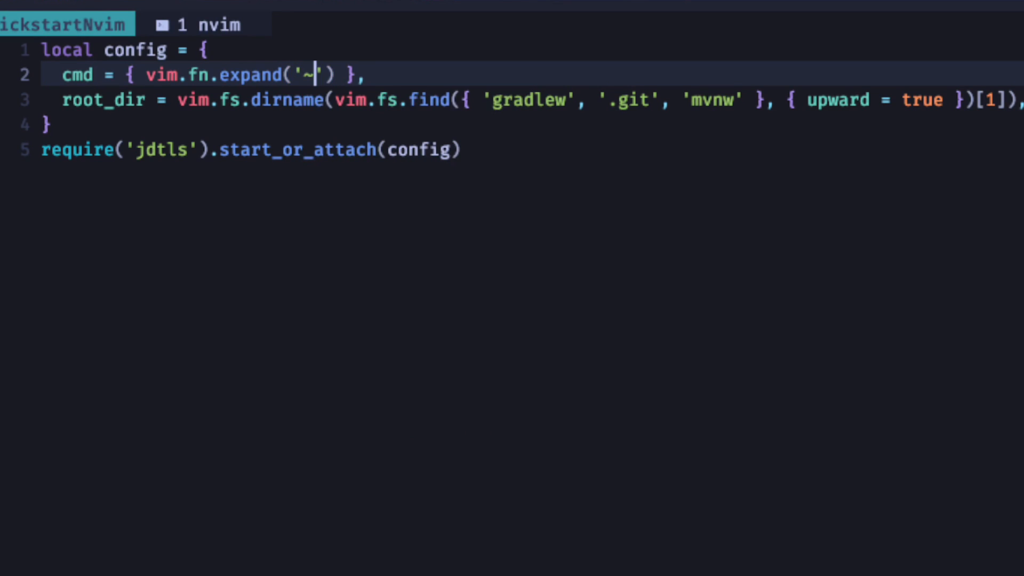
type("/.local")
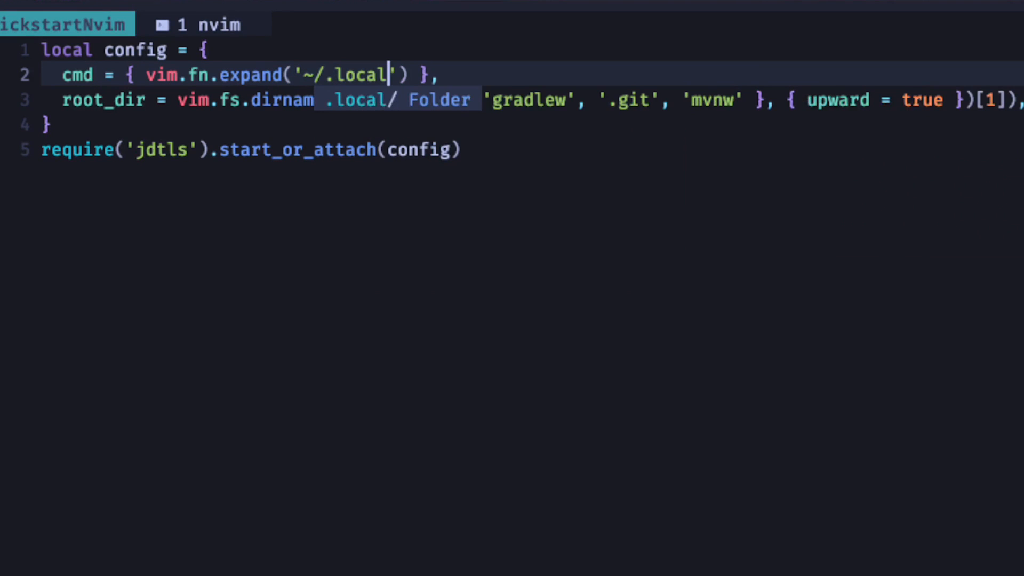
type("share/")
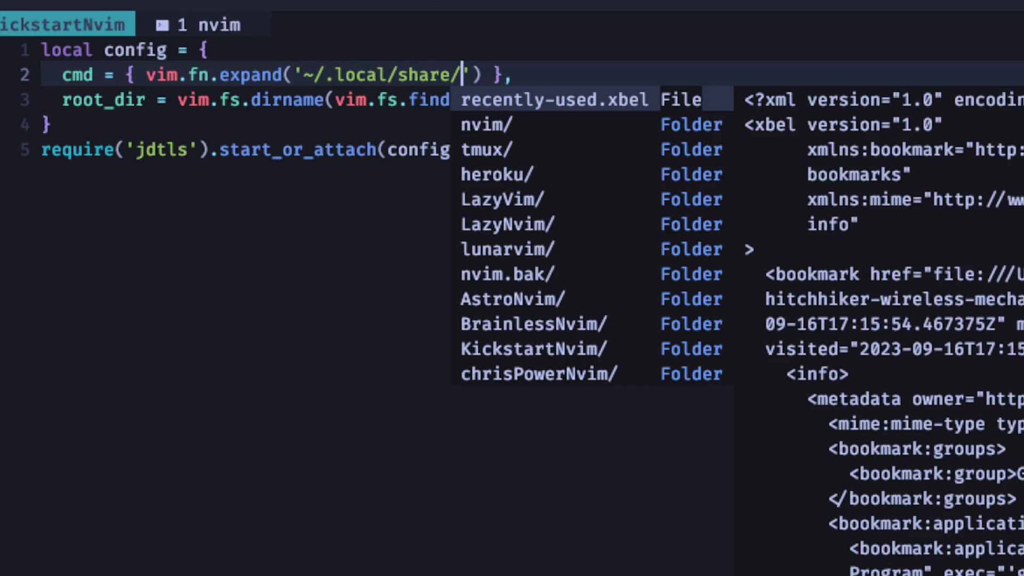
type("KickstartNvim/")
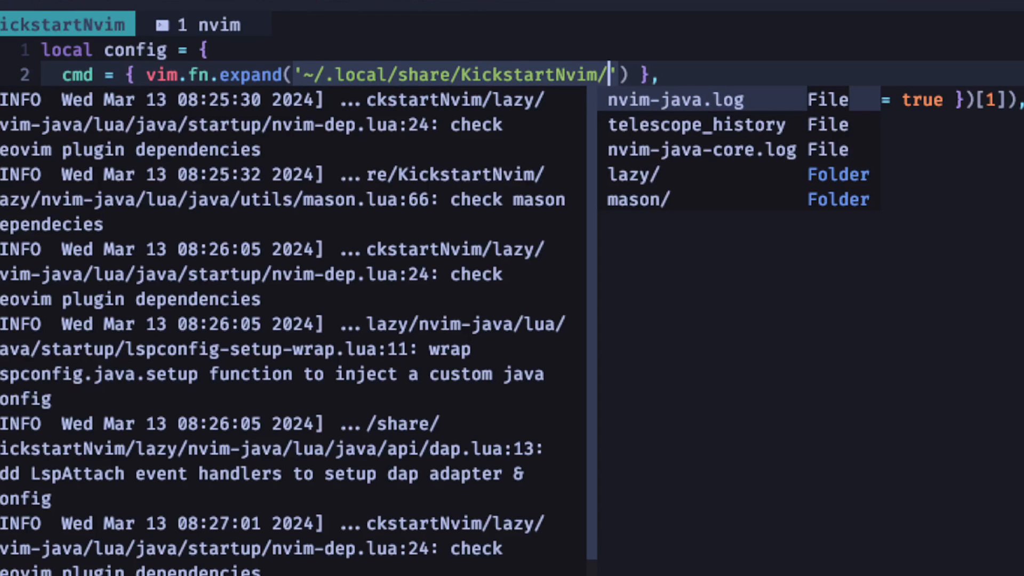
type("mason/bin")
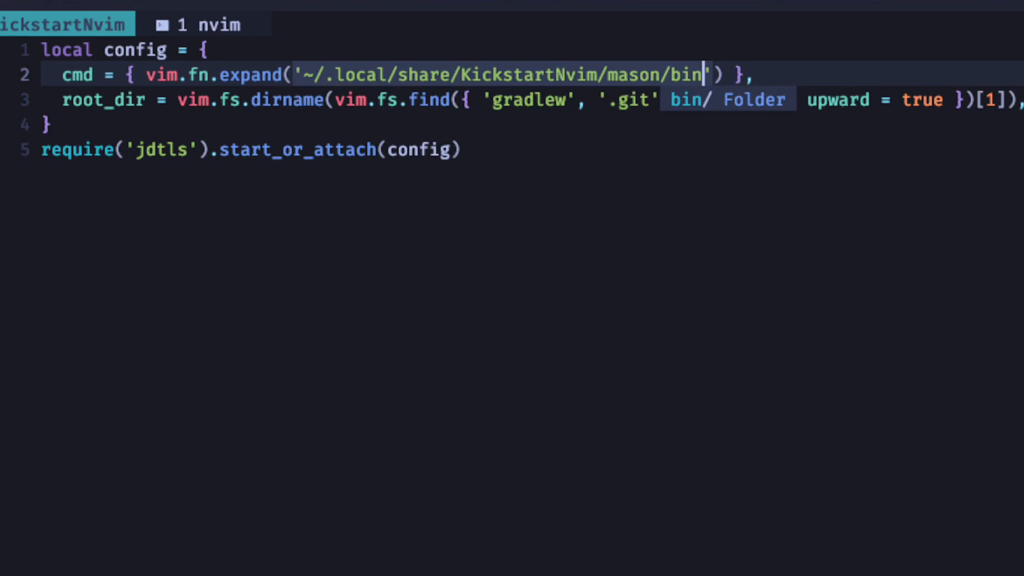
type("/jdt")
type("kvim")
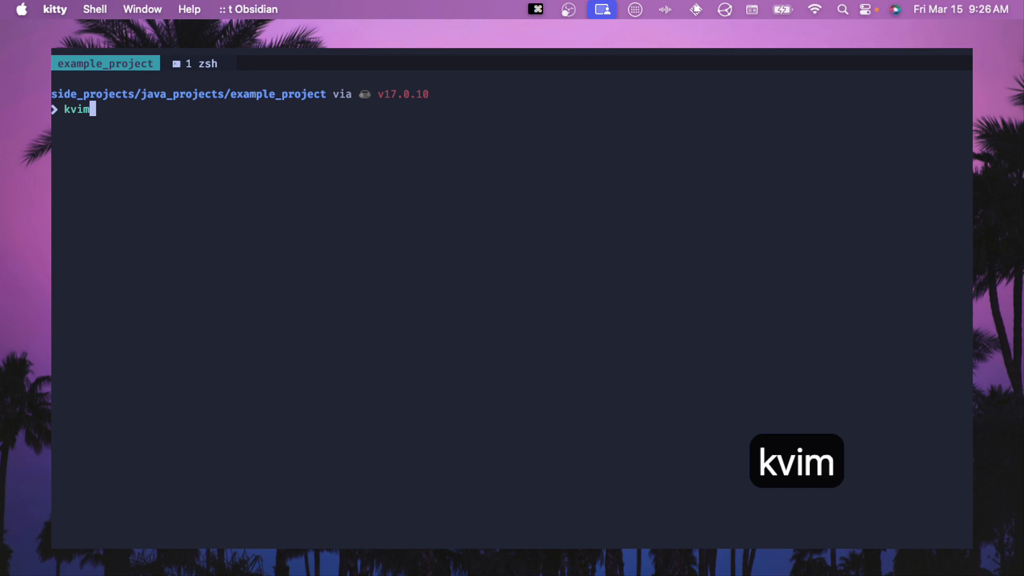
Step: Launch kvim in example_project and open app/src/main/java/org/example/App.java
key("enter")
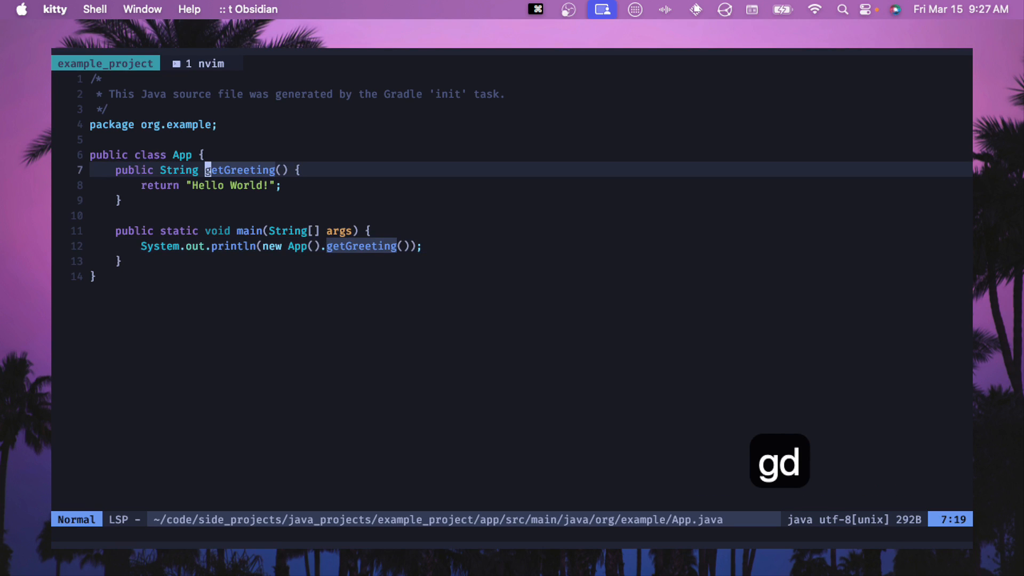
Step: Jump from getGreeting to AppTest.java and add a completed classUnderTest.getGreeting() call
key("g")
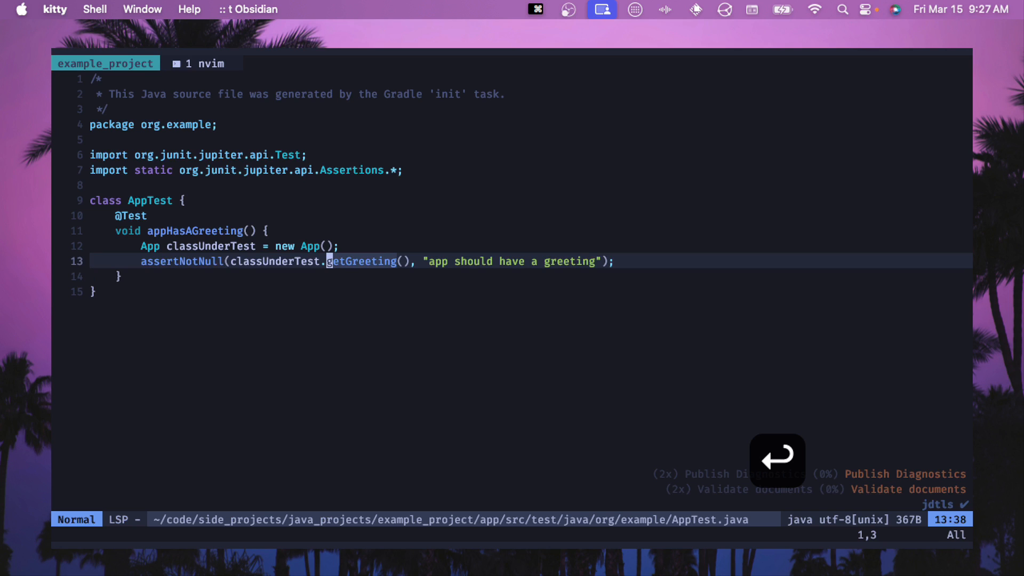
type("classUnderTest")
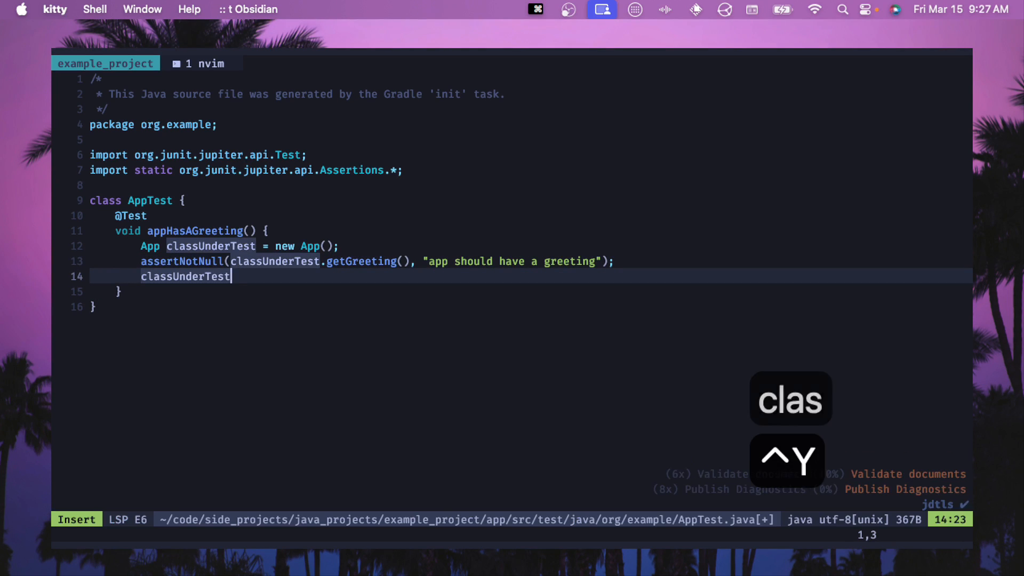
type(".get")
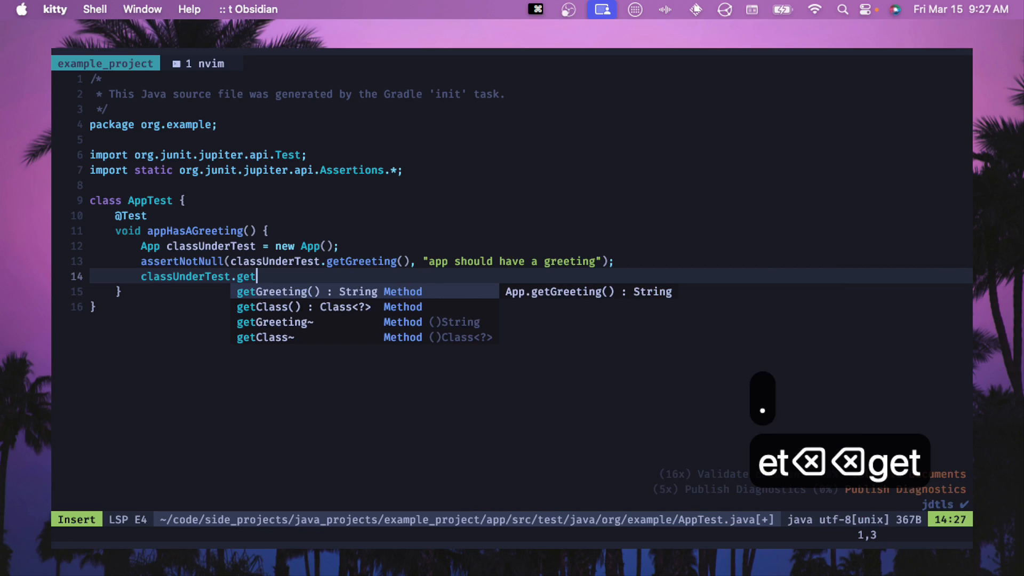
type("Greeting")
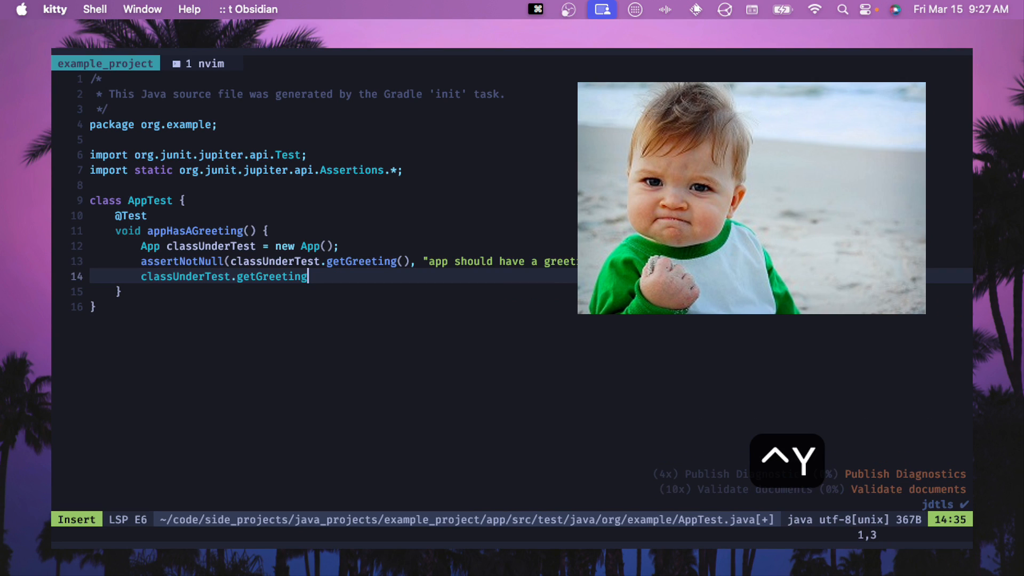
type("()")
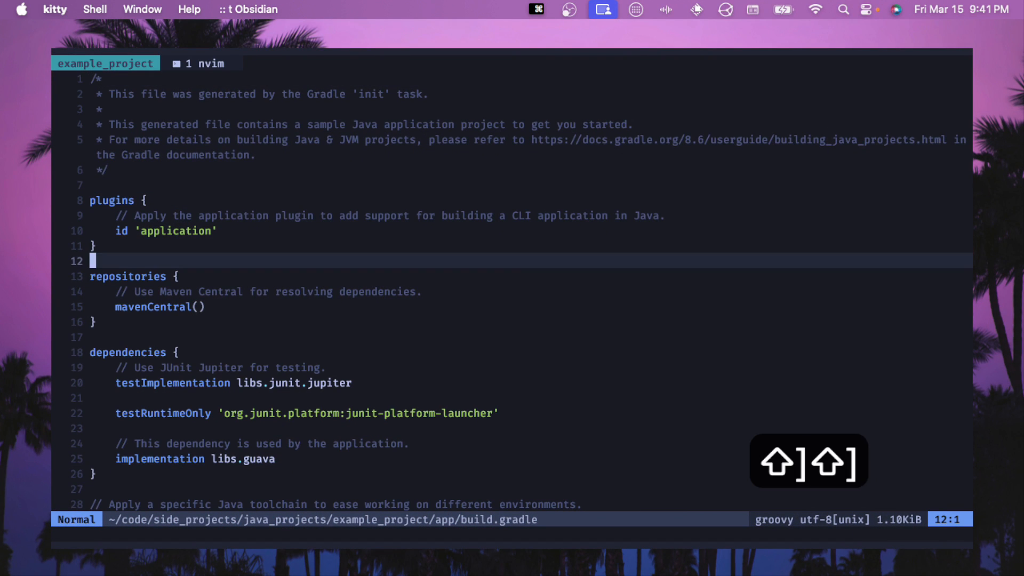
Step: Paste Lombok 1.18.30 dependencies into build.gradle and run ./gradlew clean build in :term
key("P")
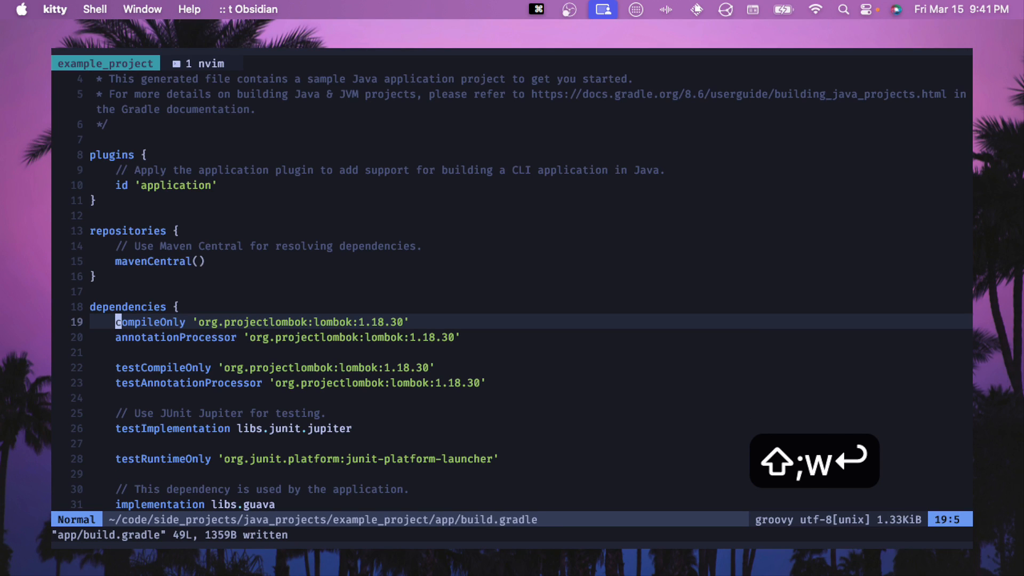
key("j")
type("./gradlew clean build")
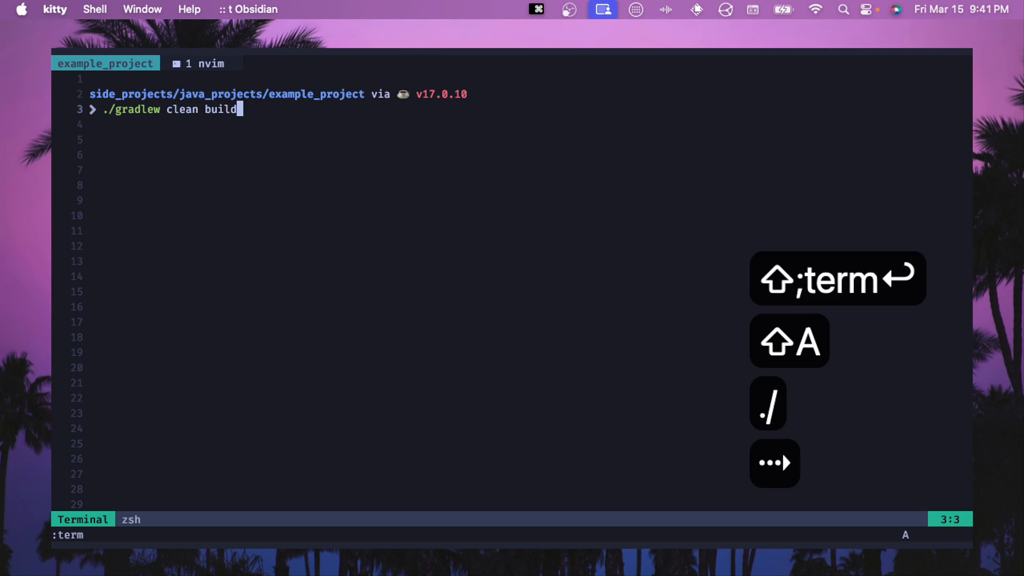
key("enter")
type("@Getter")
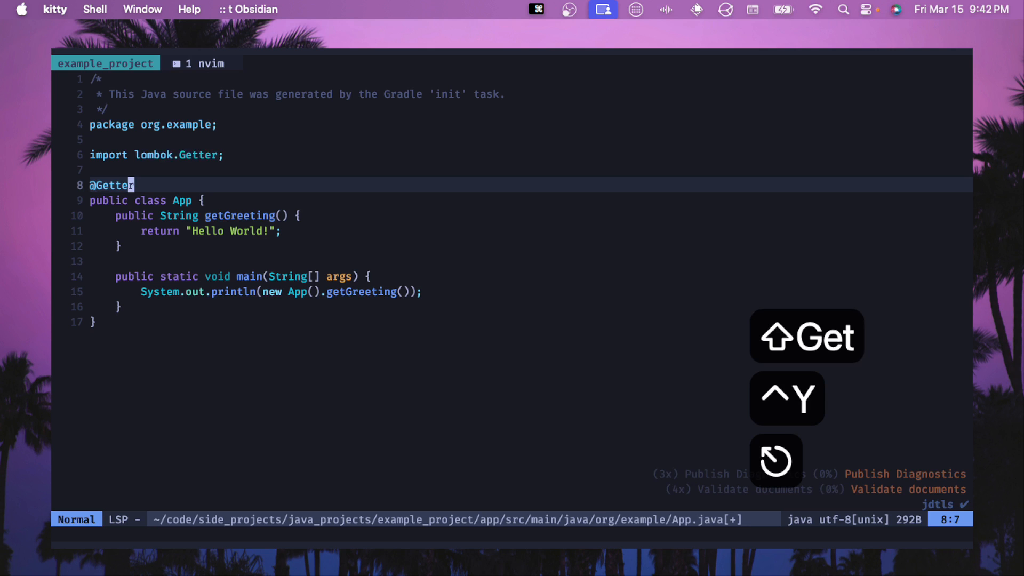
Step: Add a private String name field to App, type a getName call, then reopen java.lua
type("private String name;")
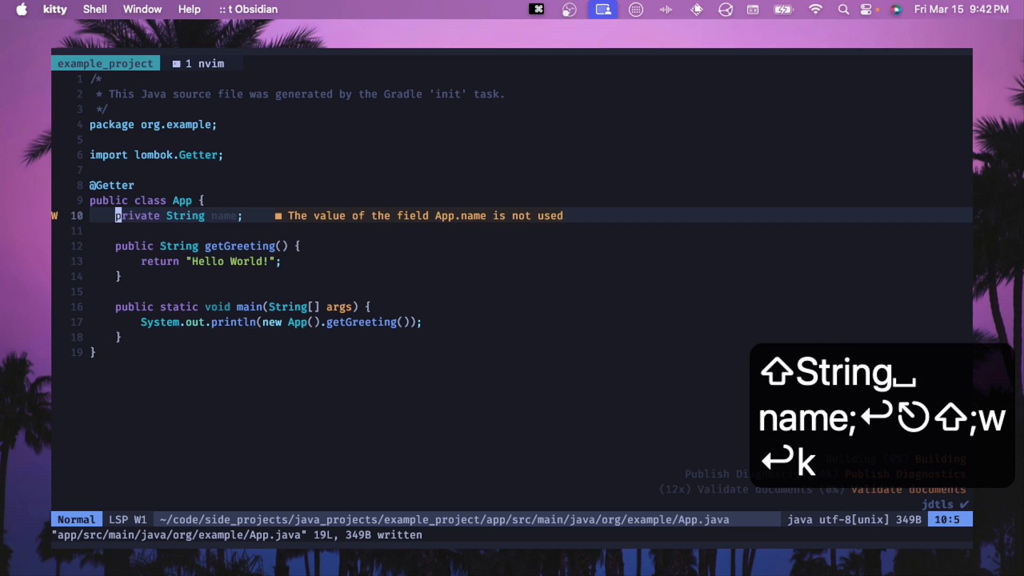
type("getNa")
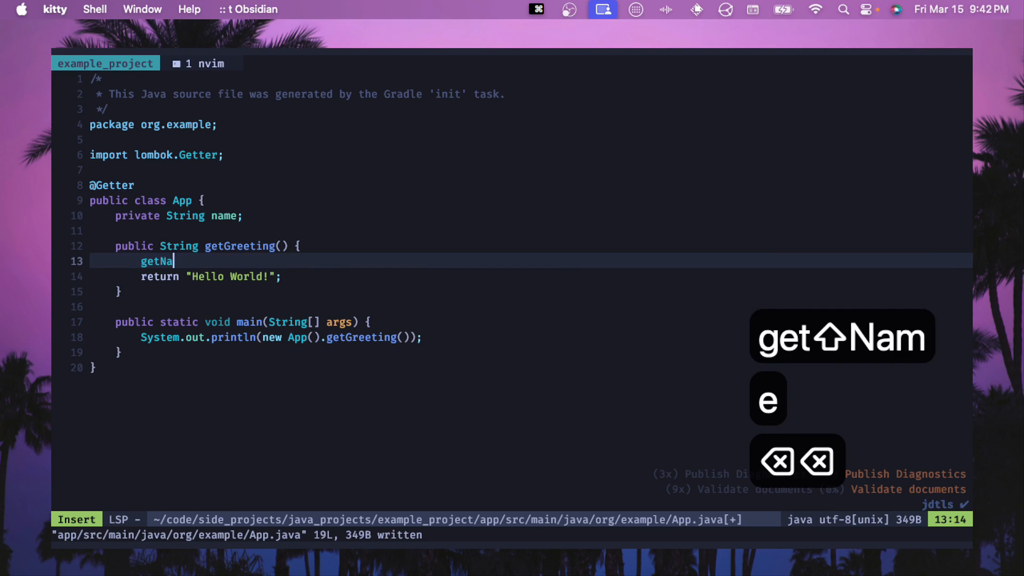
type("me")
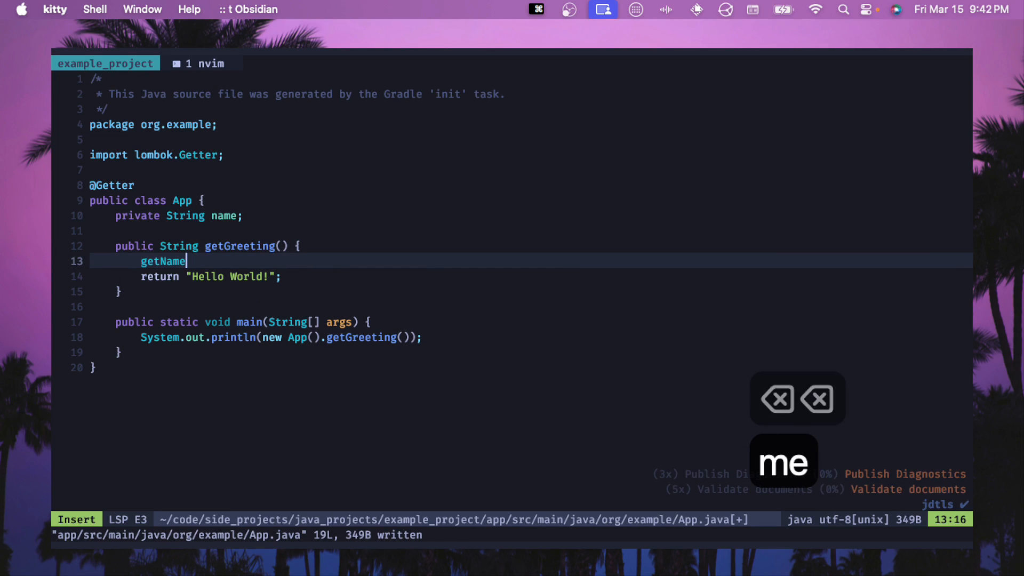
key("Escape")
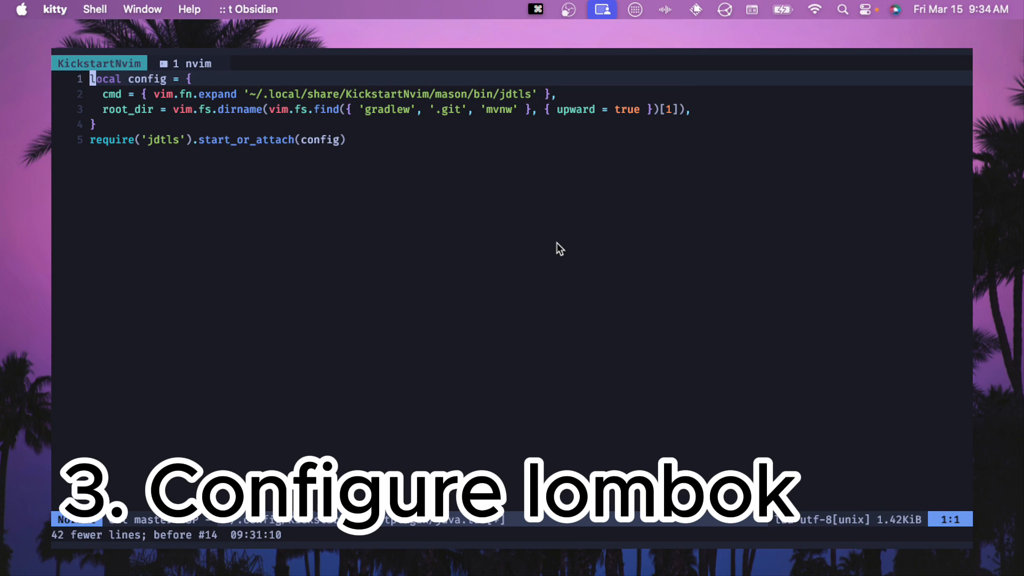
Step: Overwrite the short java.lua with the full jdtls config, including workspace paths and Lombok javaagent
key("shift+g")
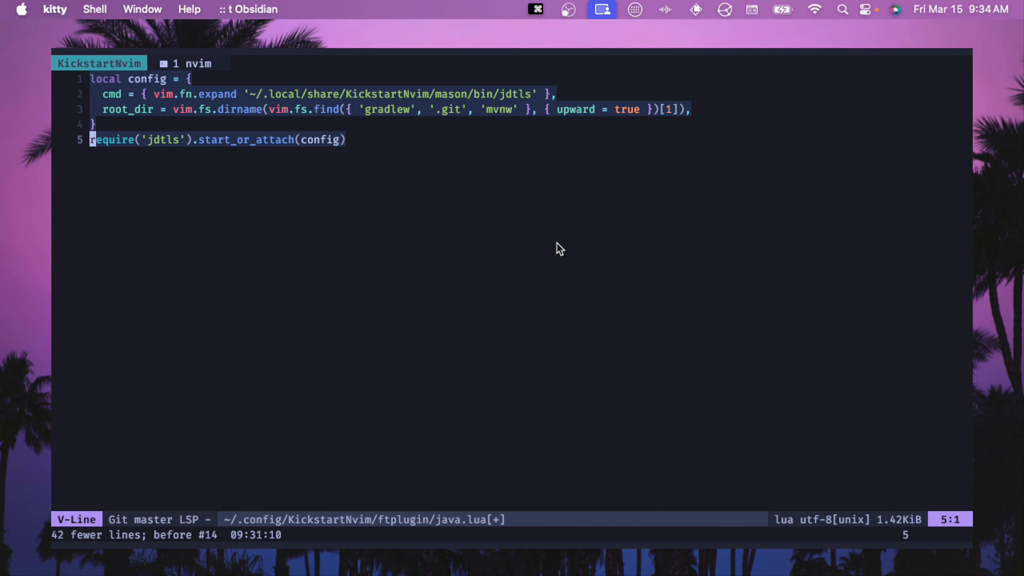
key("cmd+v")
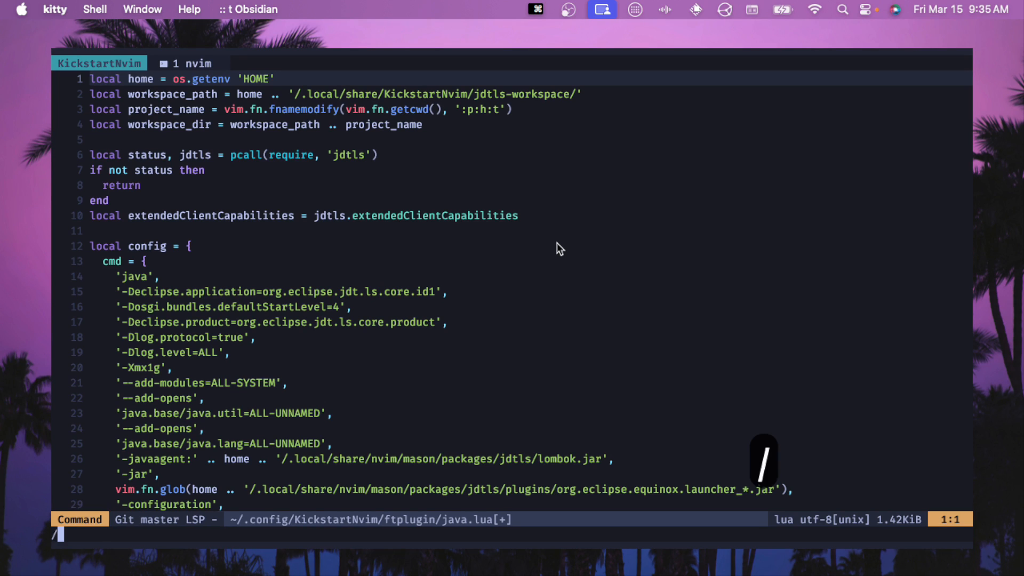
type("om")
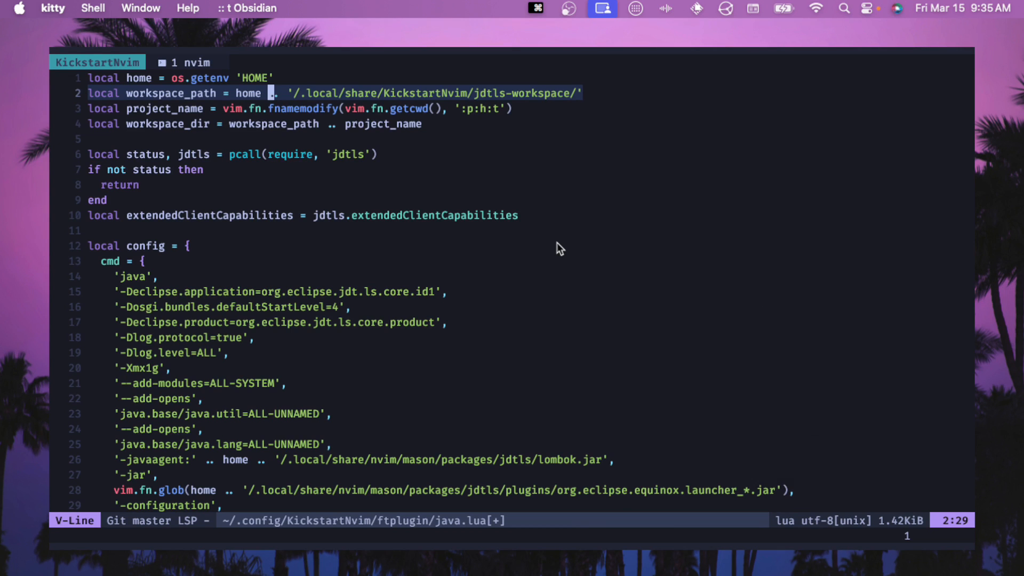
key("Escape")
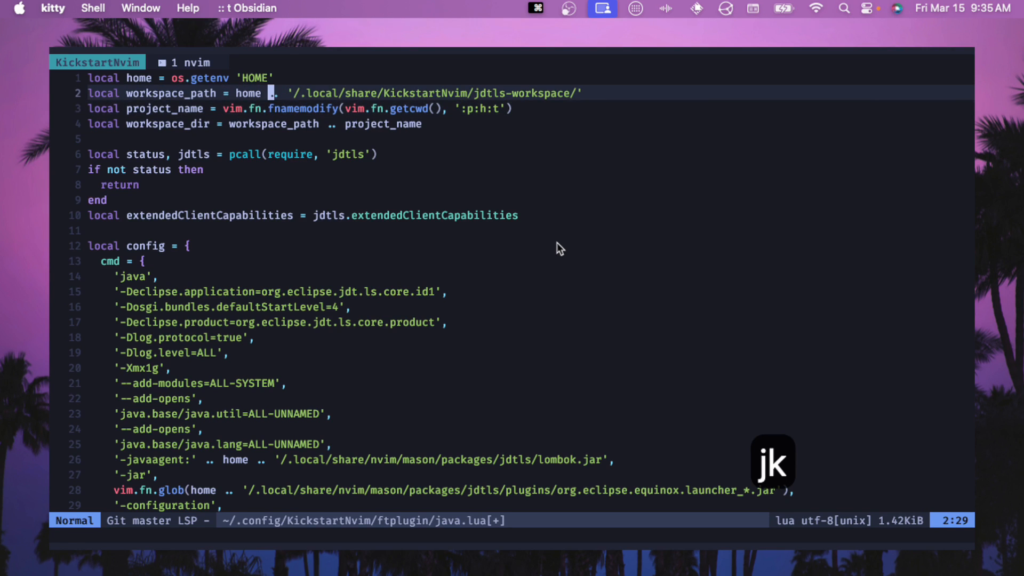
key("j")
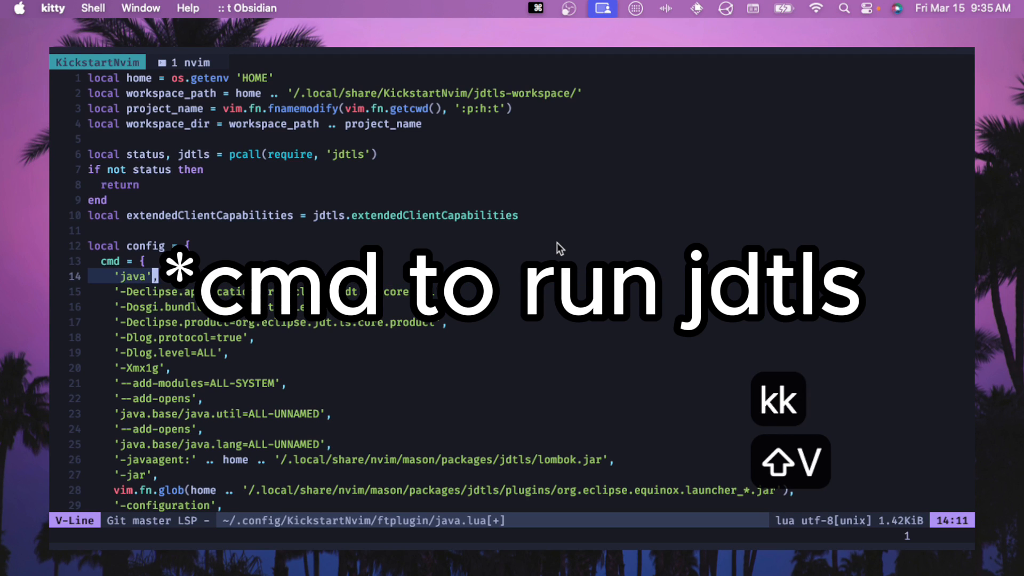
Step: Review the jdtls cmd arguments and write the full java.lua config with :w
key("escape")
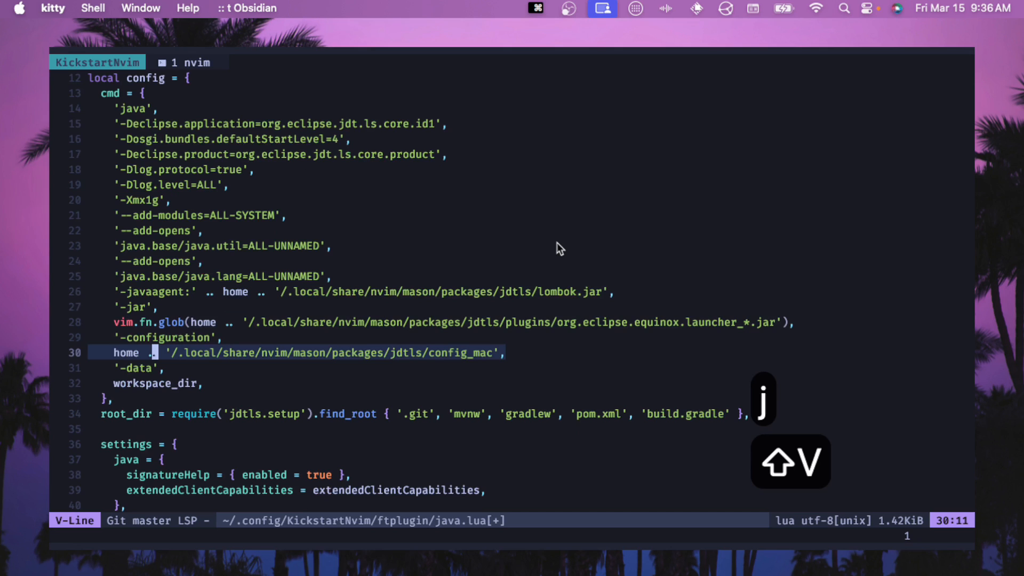
key("Escape")
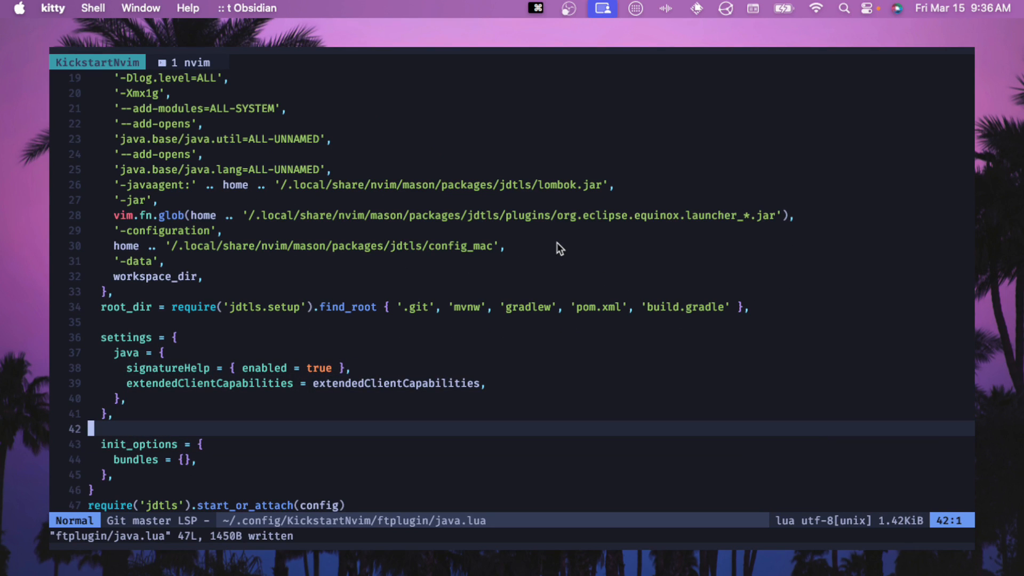
key("k")
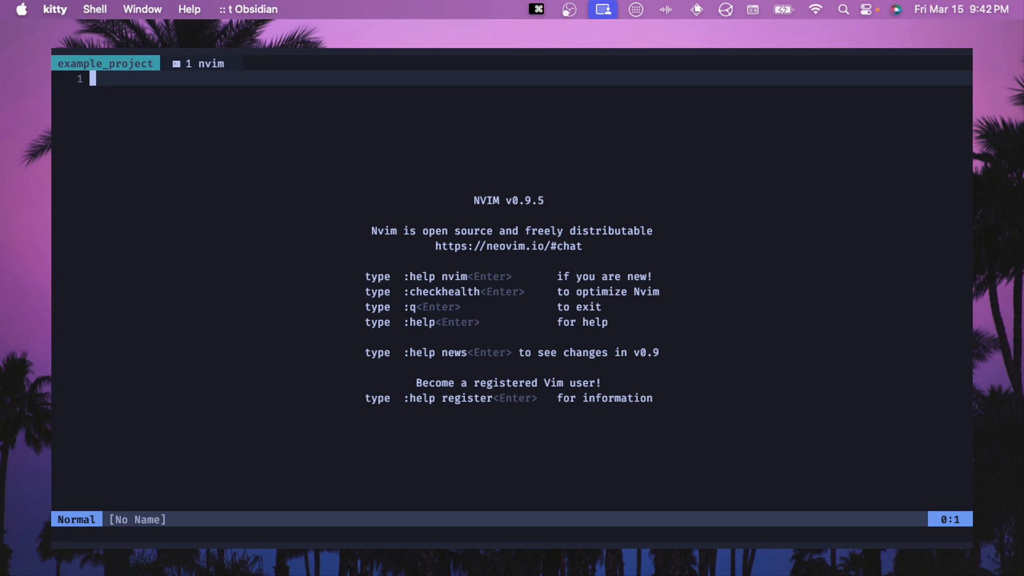
Step: Open App.java via file search and type a get line inside getGreeting
type("app.jv")
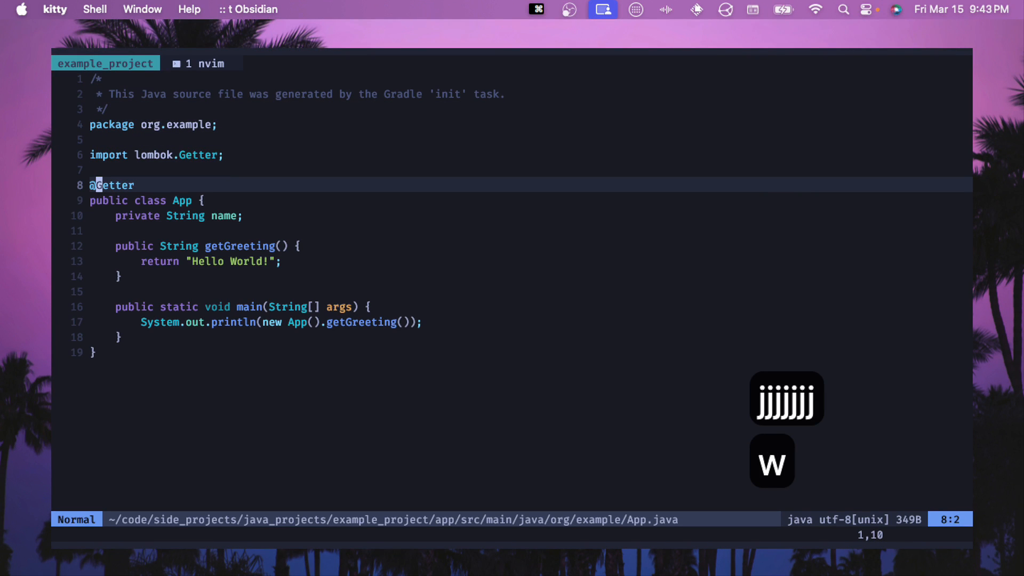
key("j")
type("get")
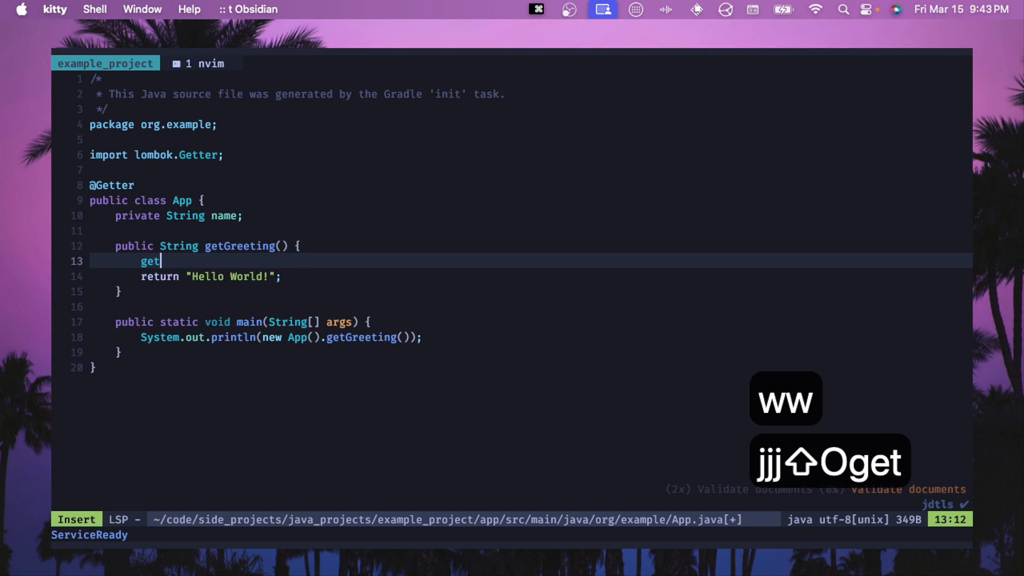
type("N")
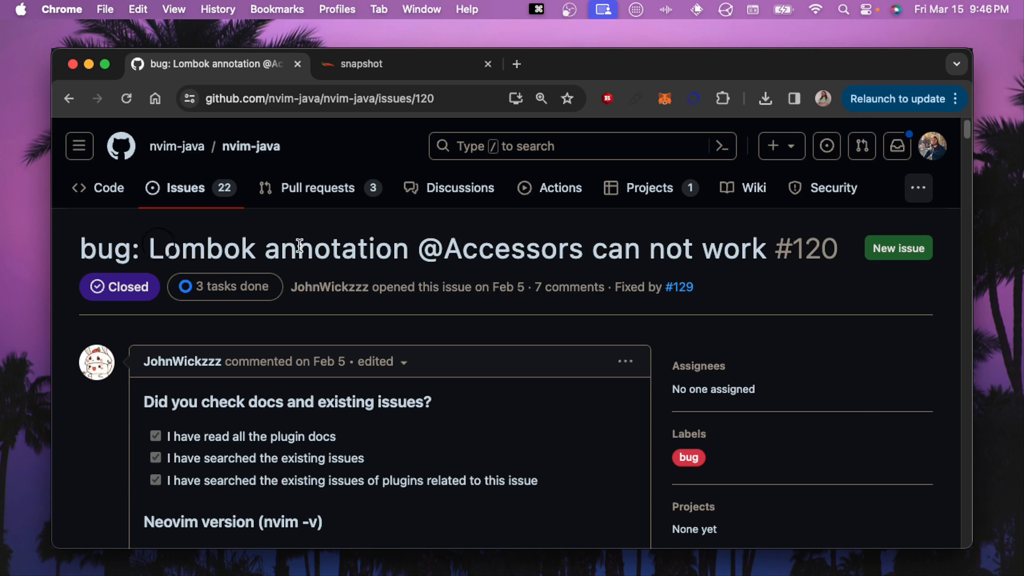
double_click(454, 249)
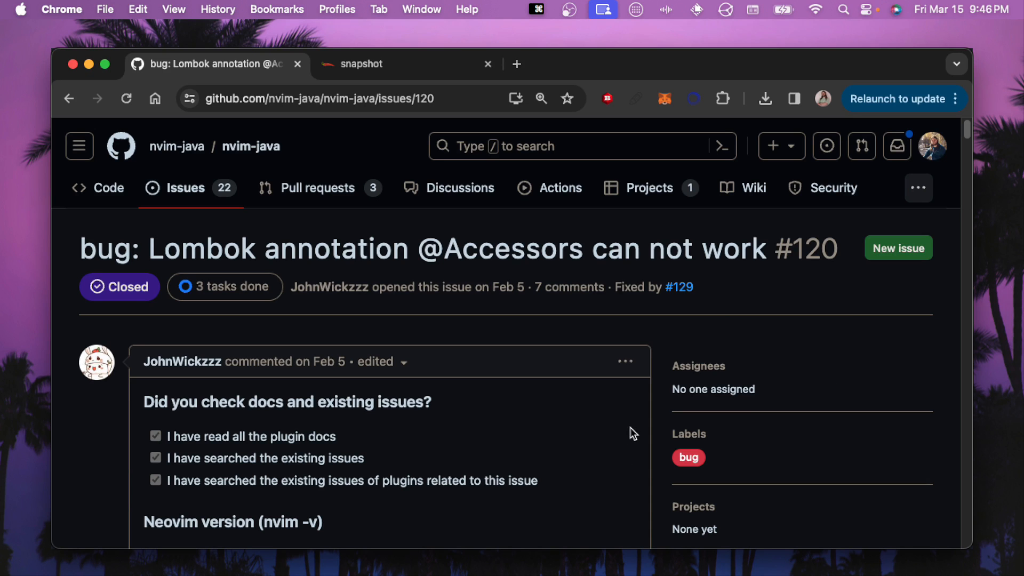
scroll("down", 3)
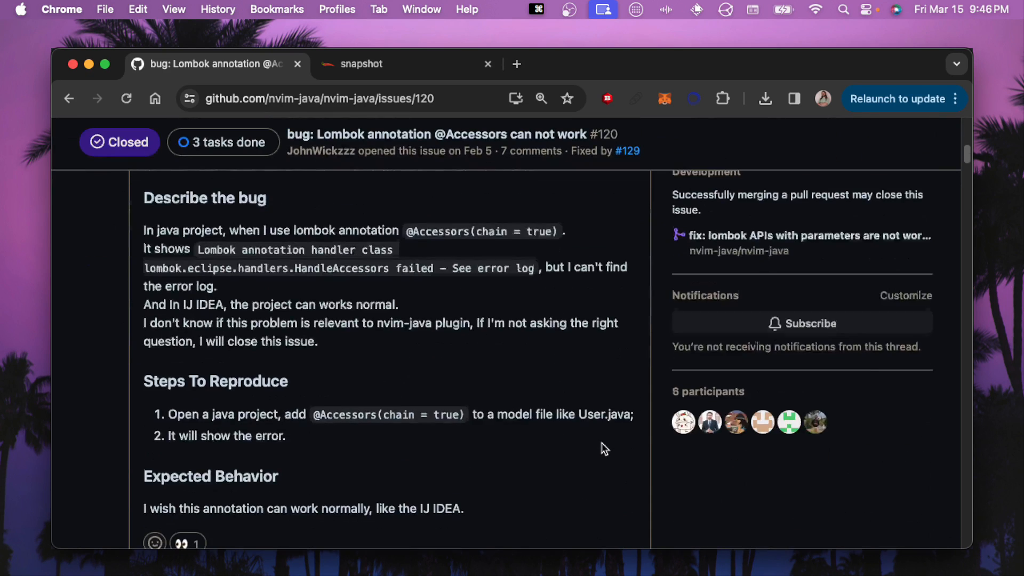
scroll("down", 3)
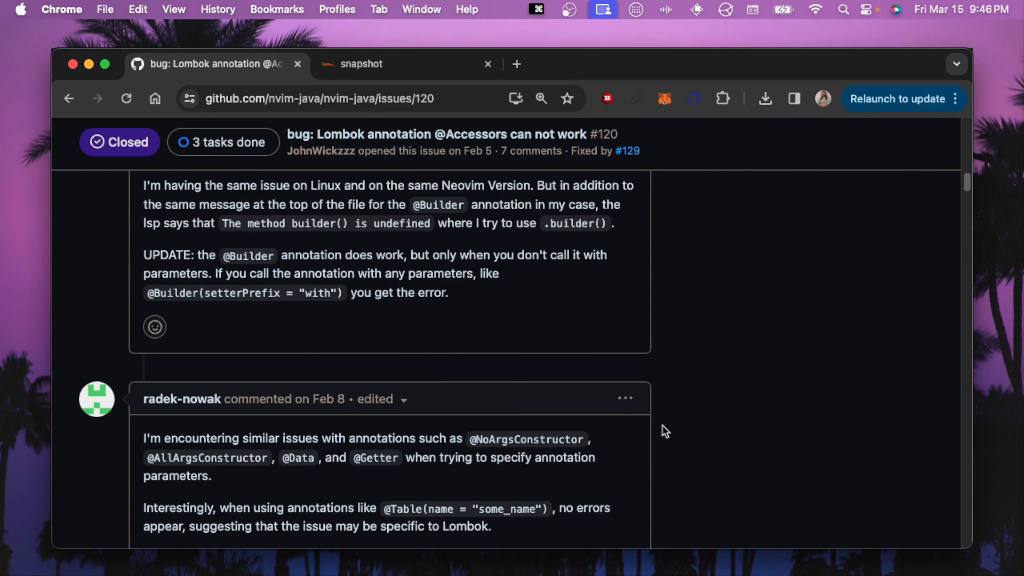
scroll("down", 3)
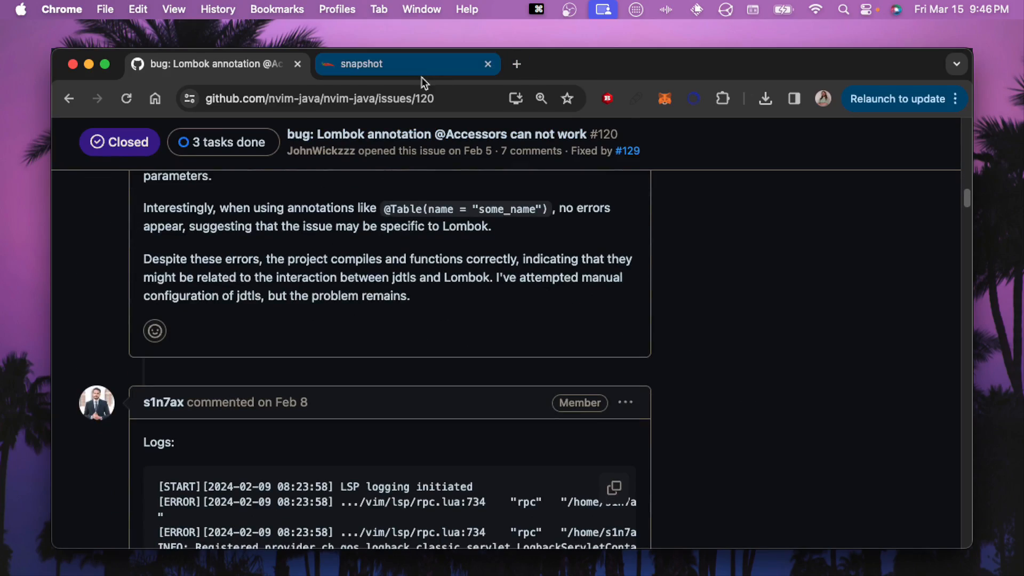
scroll("down", 3)
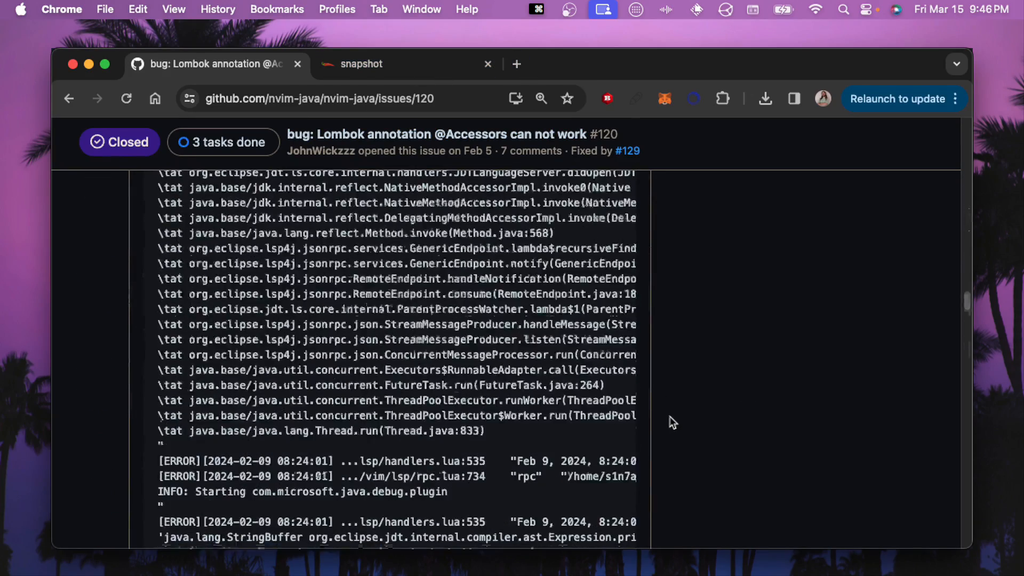
scroll("down", 3)
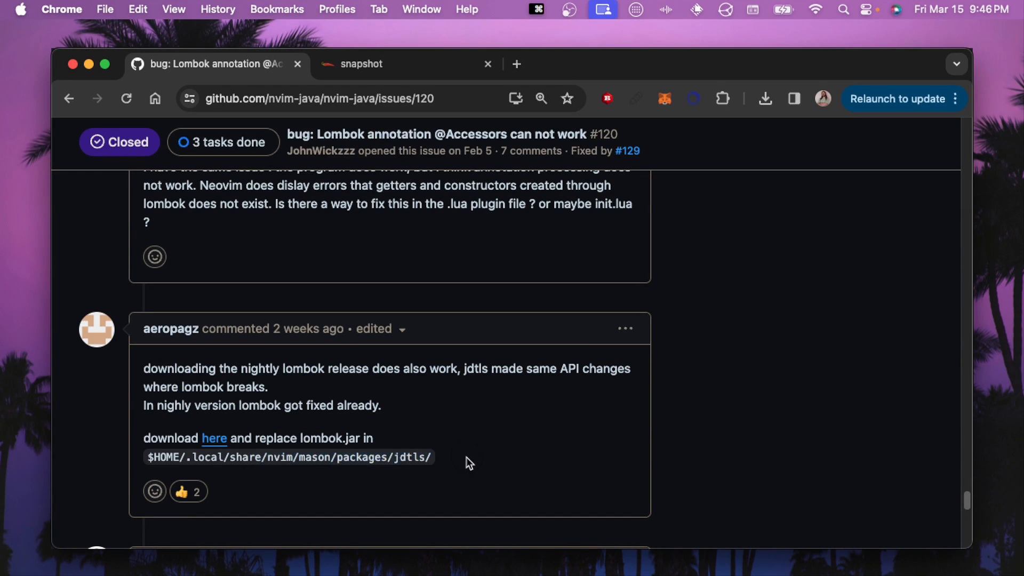
left_click(359, 64)
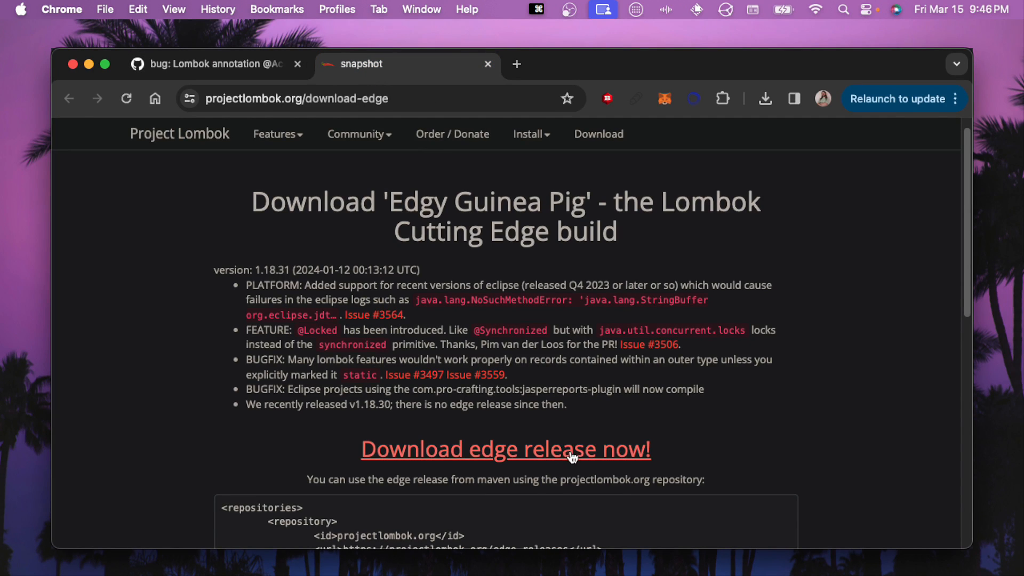
left_click(215, 64)
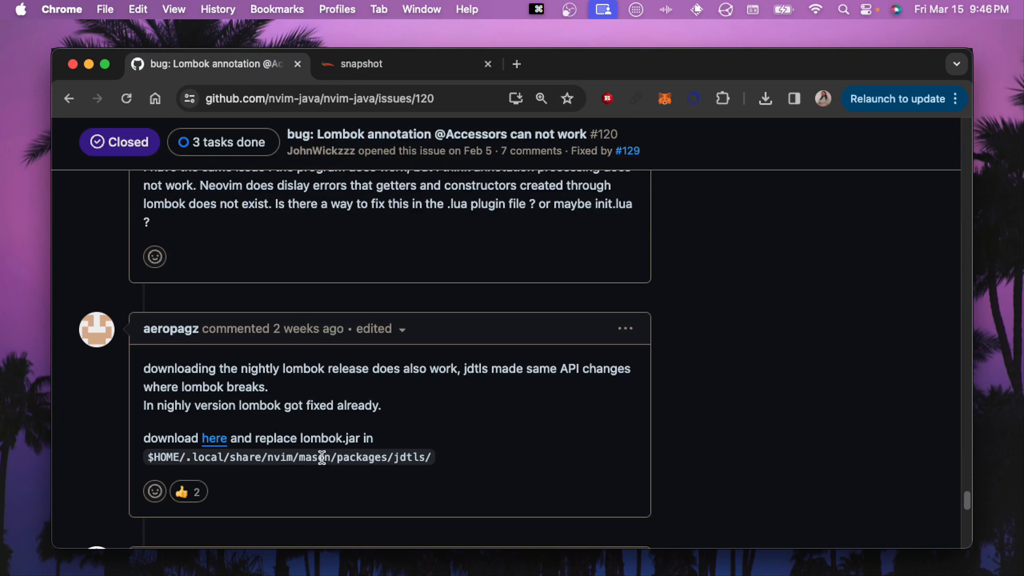
mouse_move(456, 461)
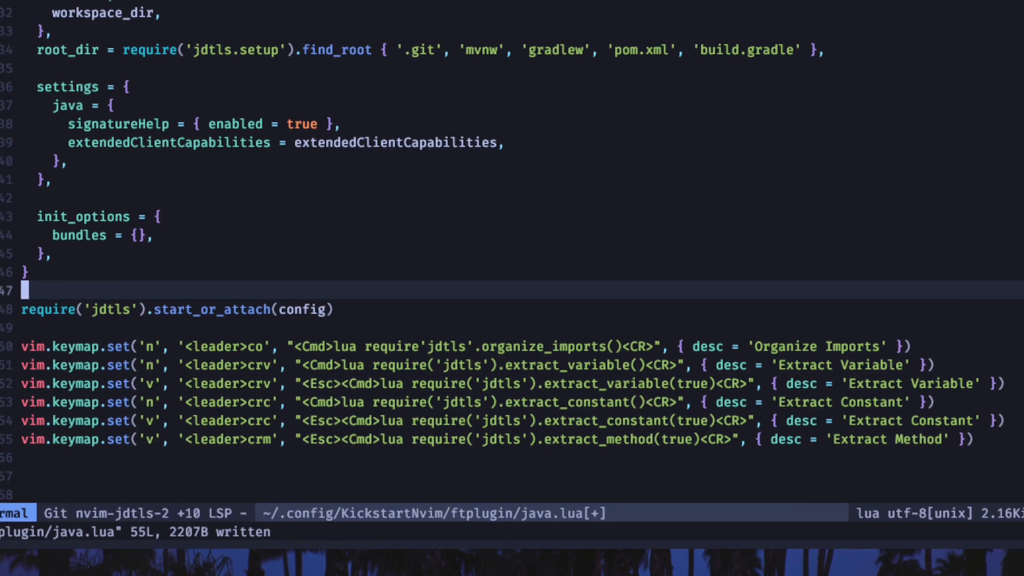
scroll("down", 3)
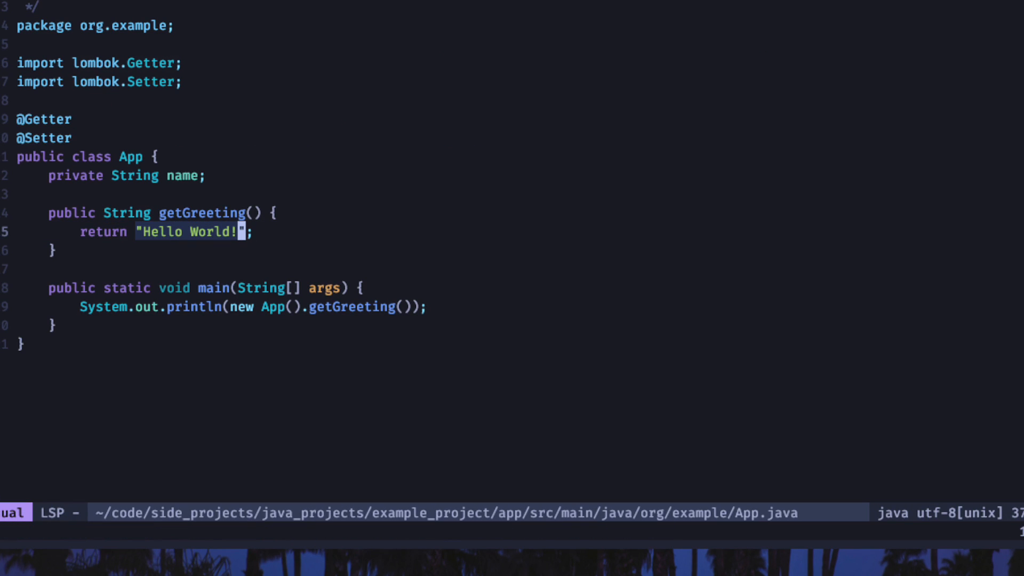
Step: Extract the "Hello World!" literal in getGreeting into a local variable via Extract Variable
key("c")
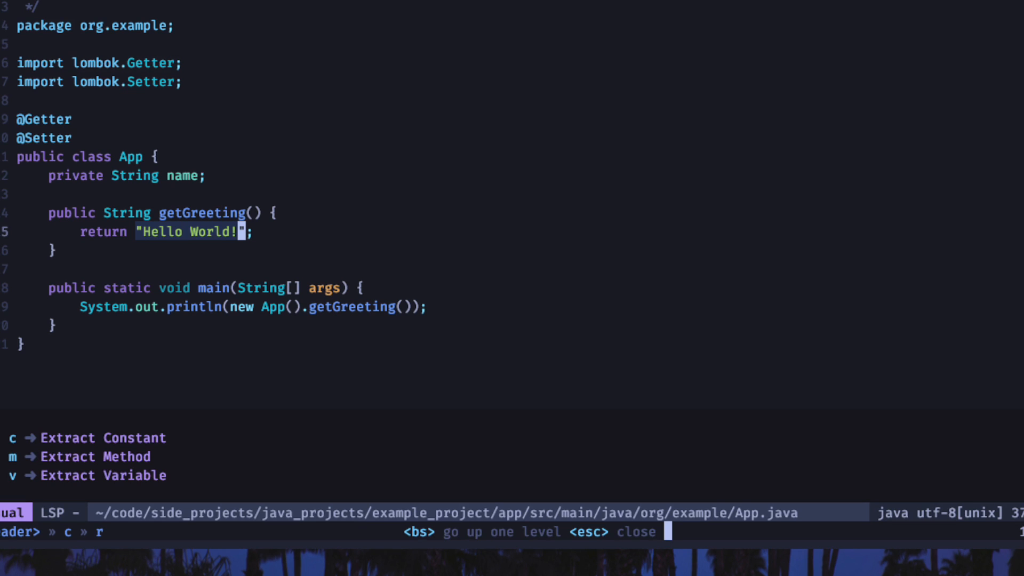
key("v")
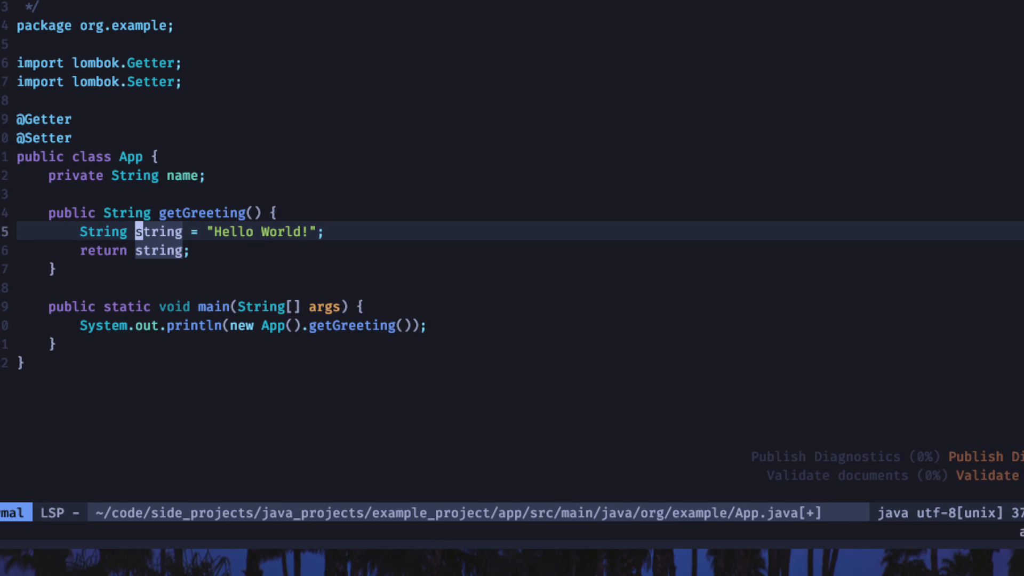
type("ssd")
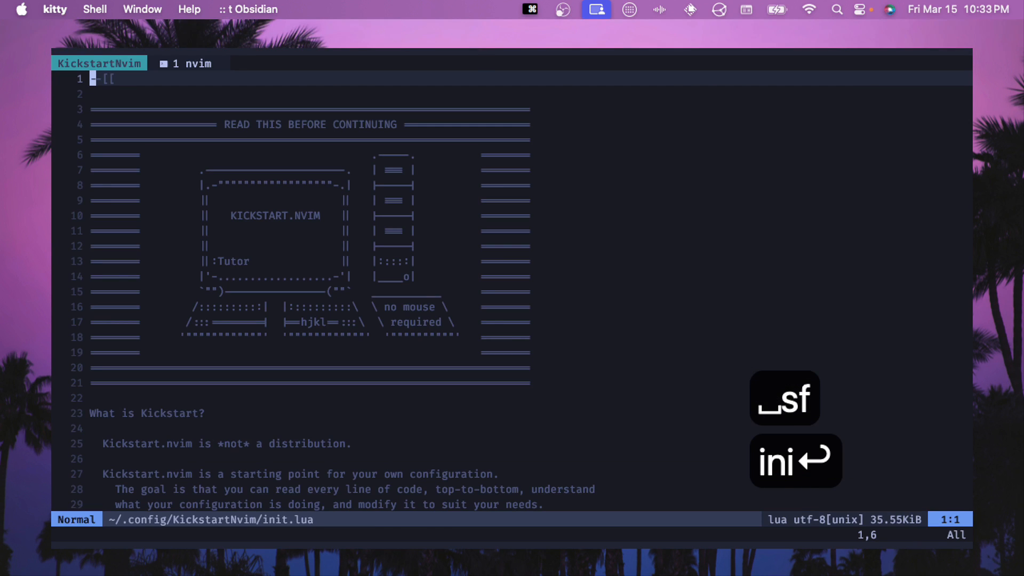
Step: Paste the nvim-java plugin spec into init.lua's plugins, remove the stray return, and save
type("/plugins")
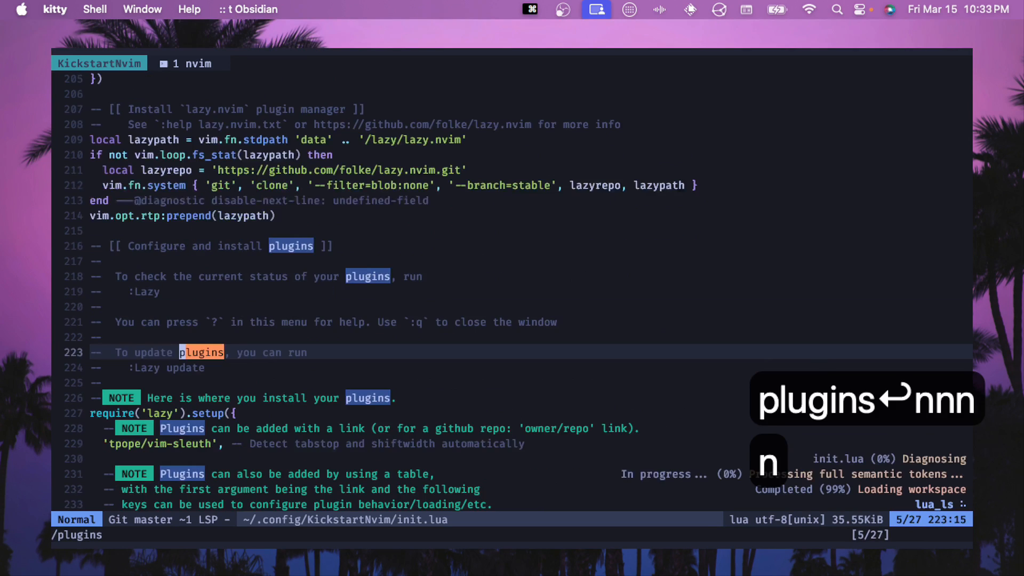
scroll("down", 3)
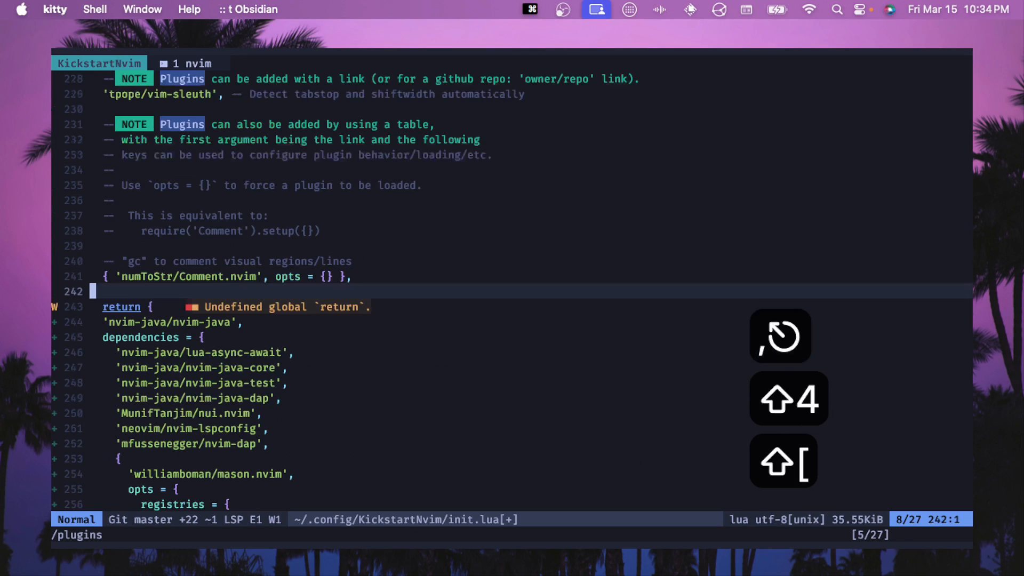
key("j")
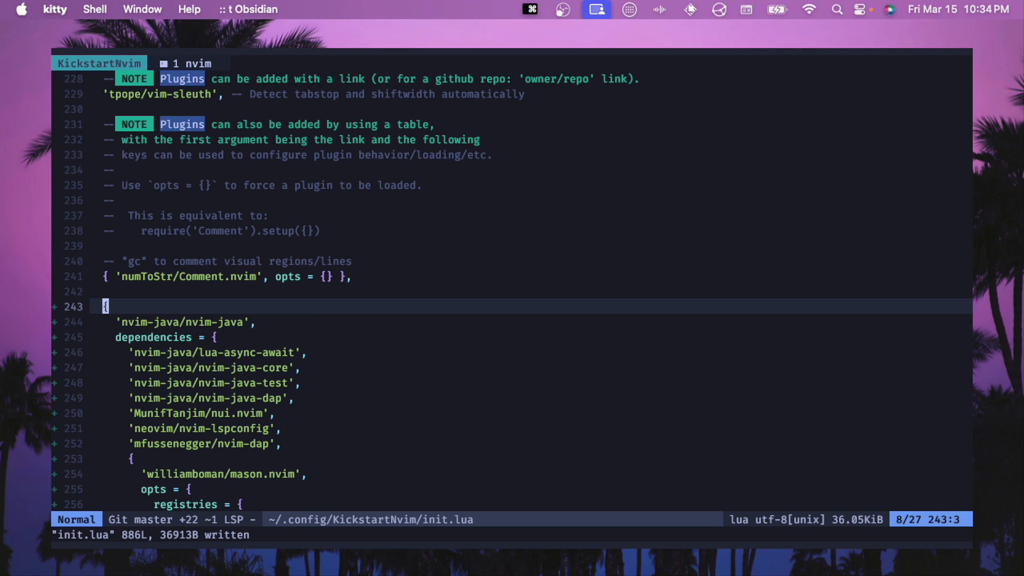
key("z")
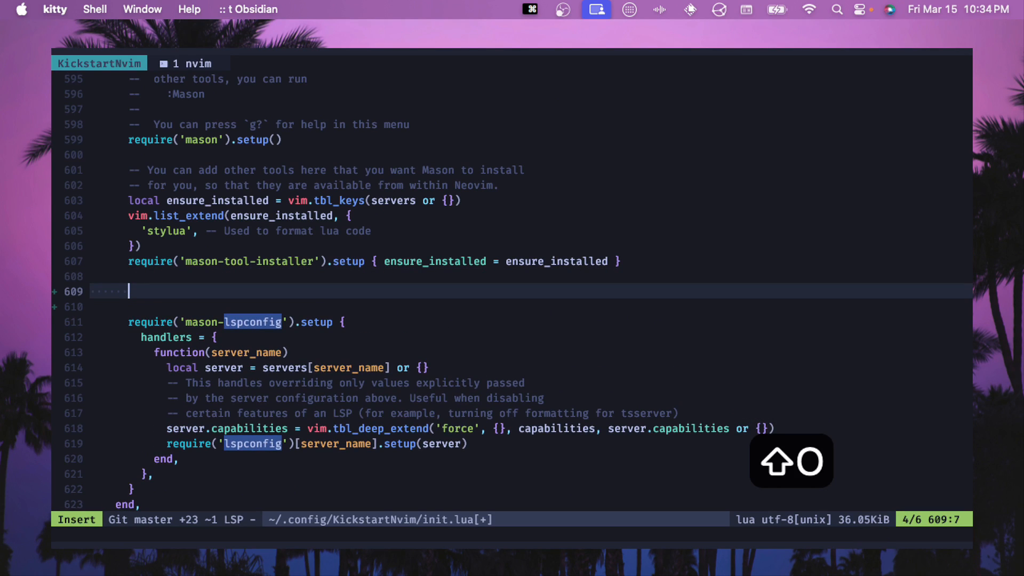
Step: Add a require('java').setup() call above the mason-lspconfig setup
type("require()")
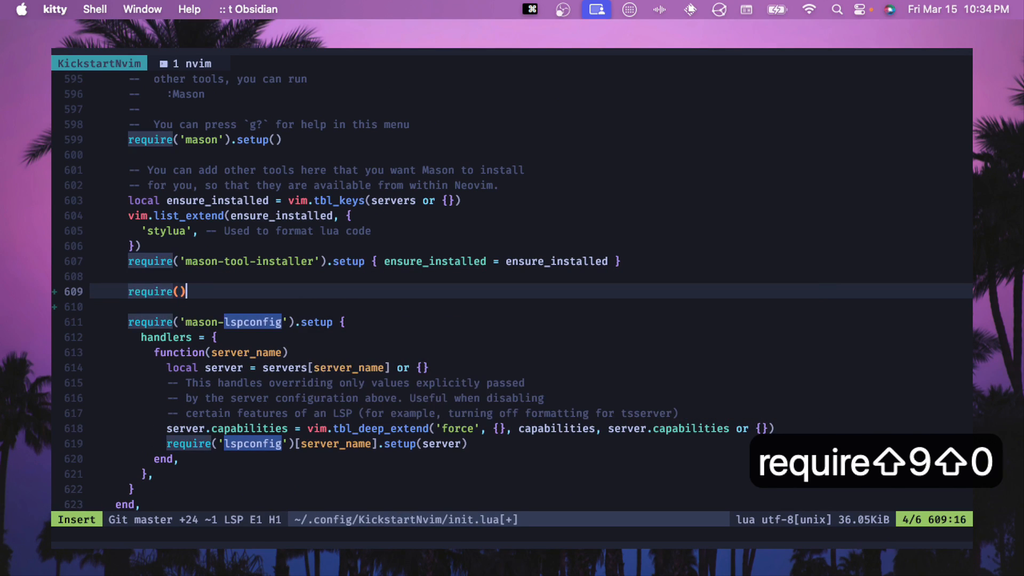
type("'")
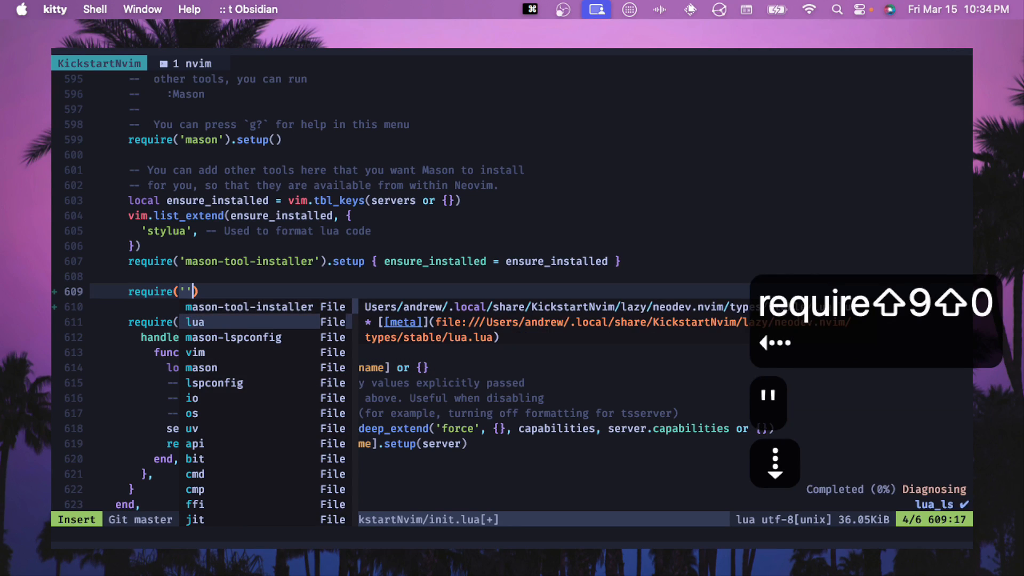
type("java")
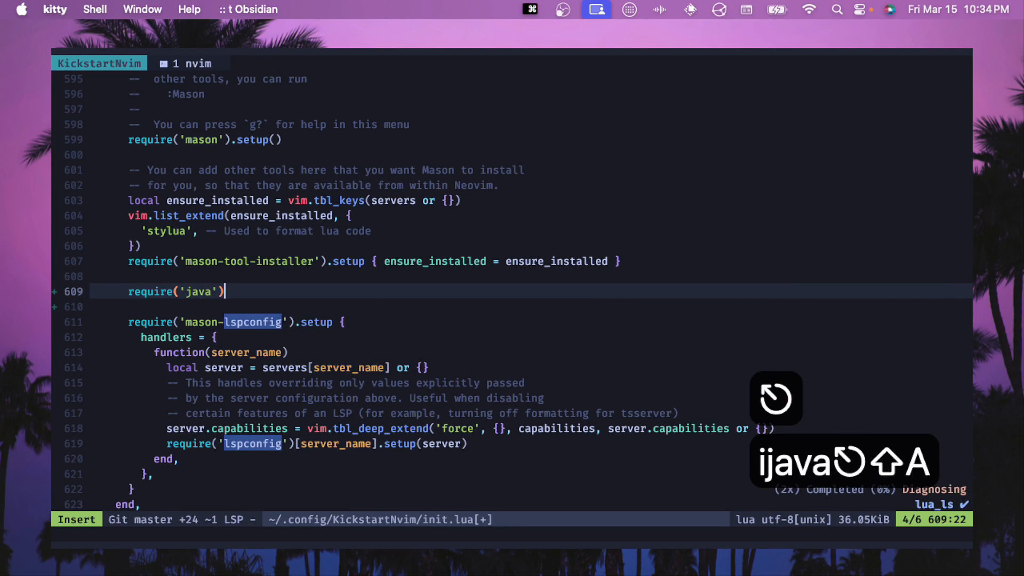
type(".setup(")
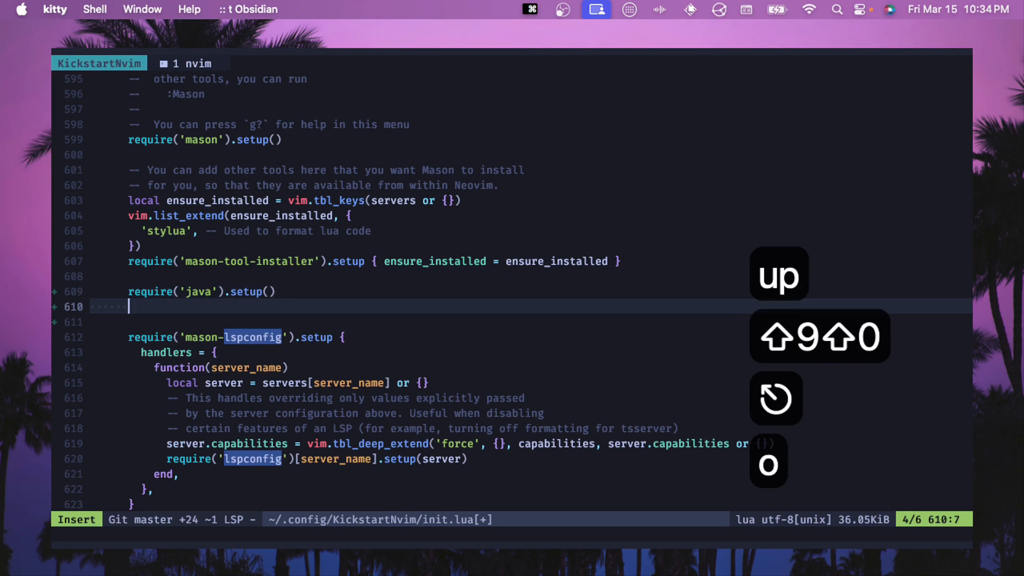
Step: Add a require('lspconfig').jdtls.setup() call after the java setup
type("require")
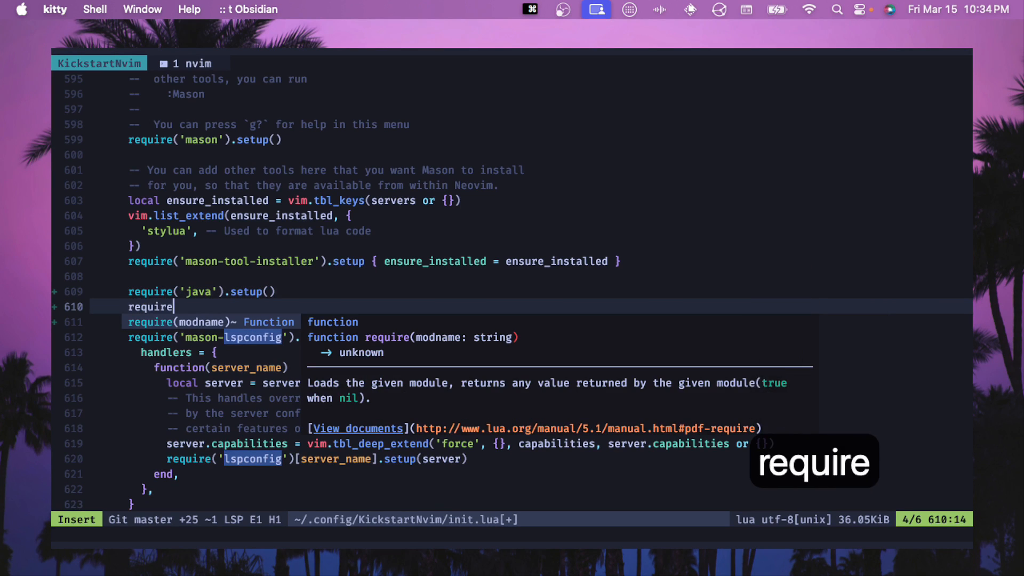
type("('lspconfig'")
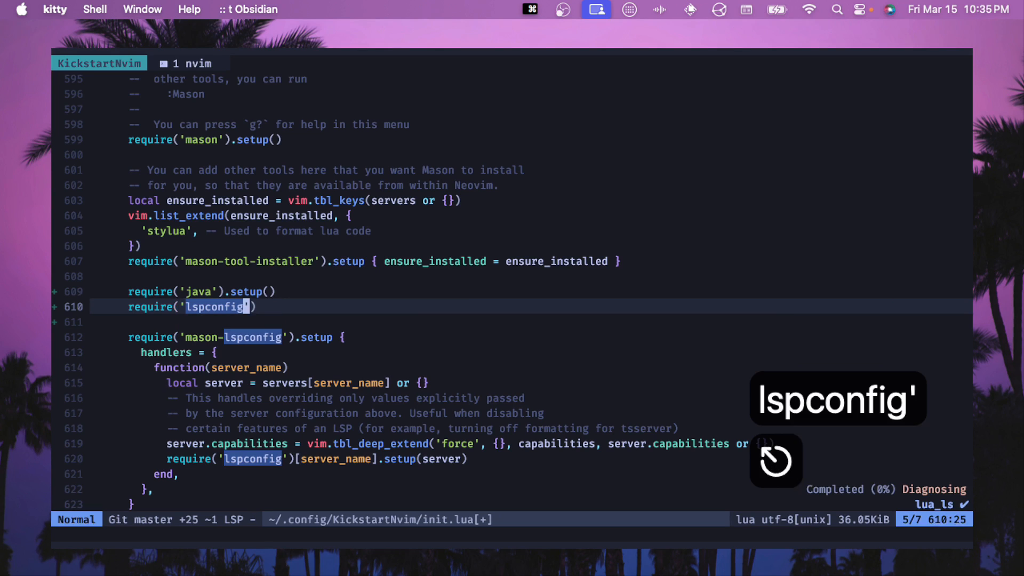
type(").")
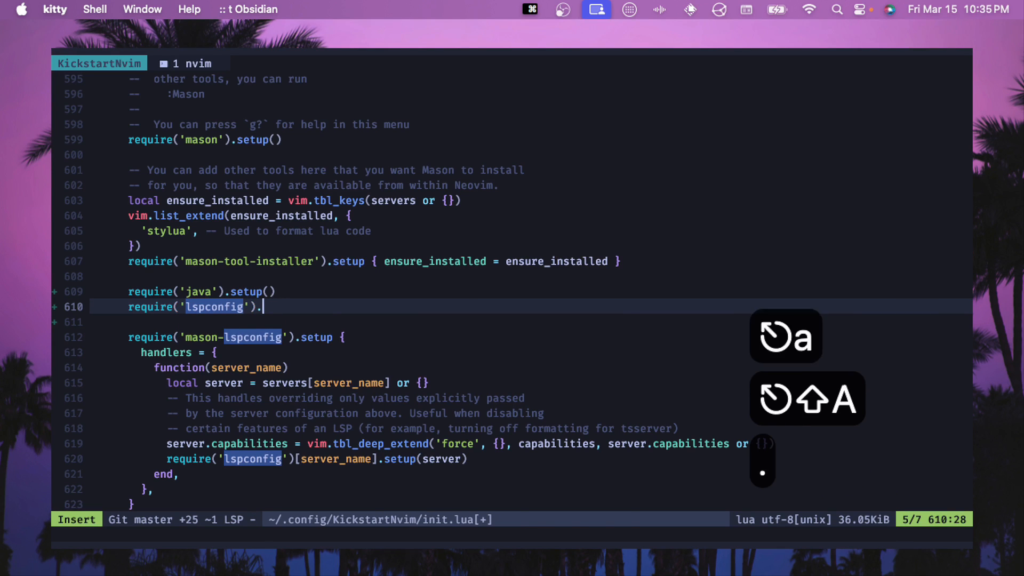
type("jdtls")
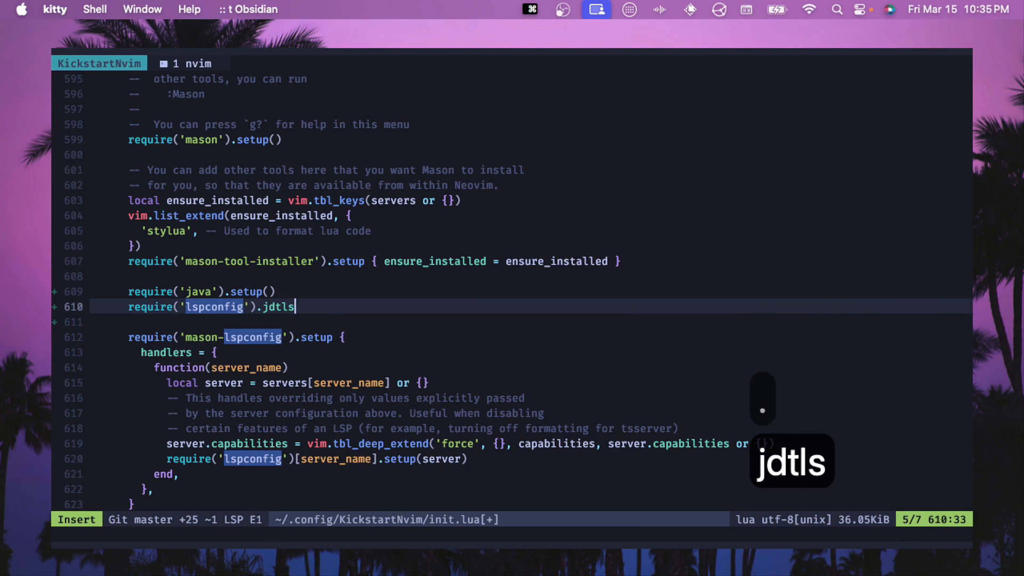
type(".setup()")
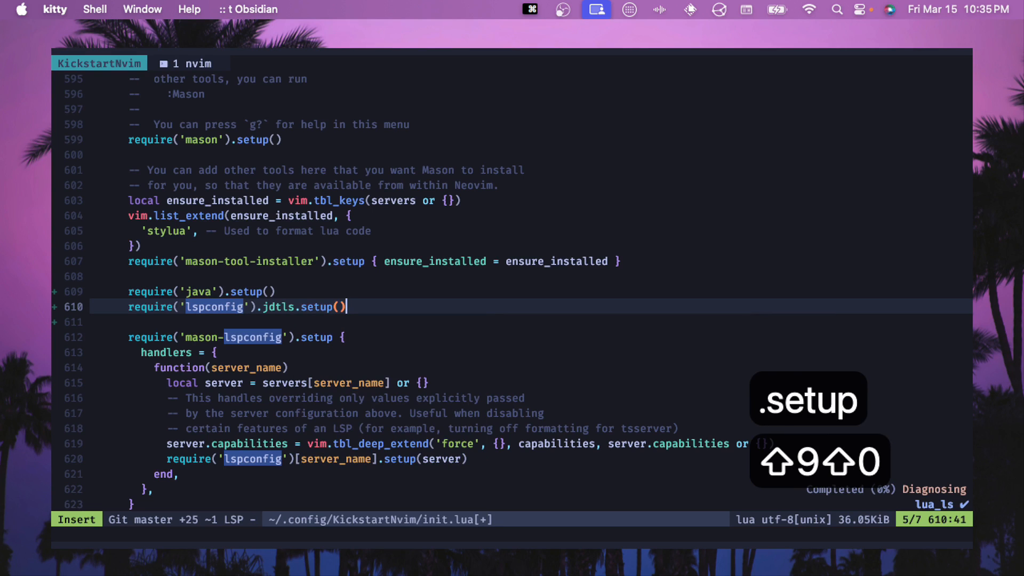
type("[")
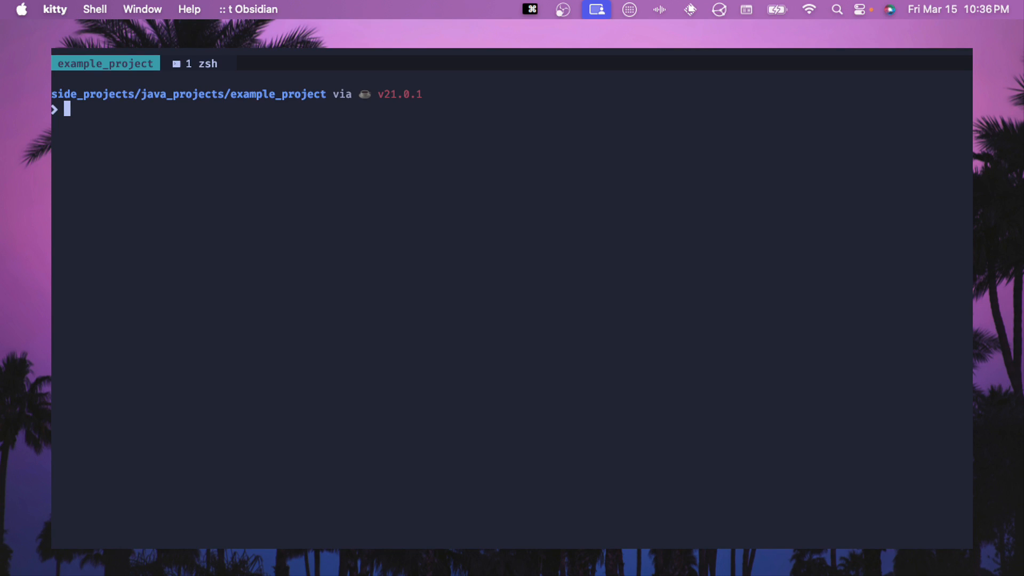
Step: Quit Neovim, clear the terminal and run kvim in example_project
type("kvim")
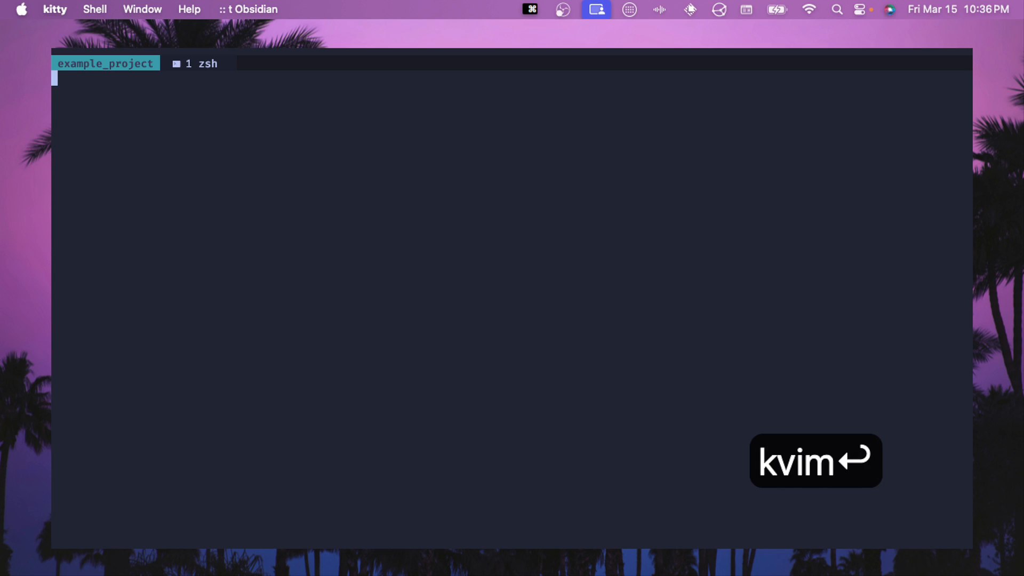